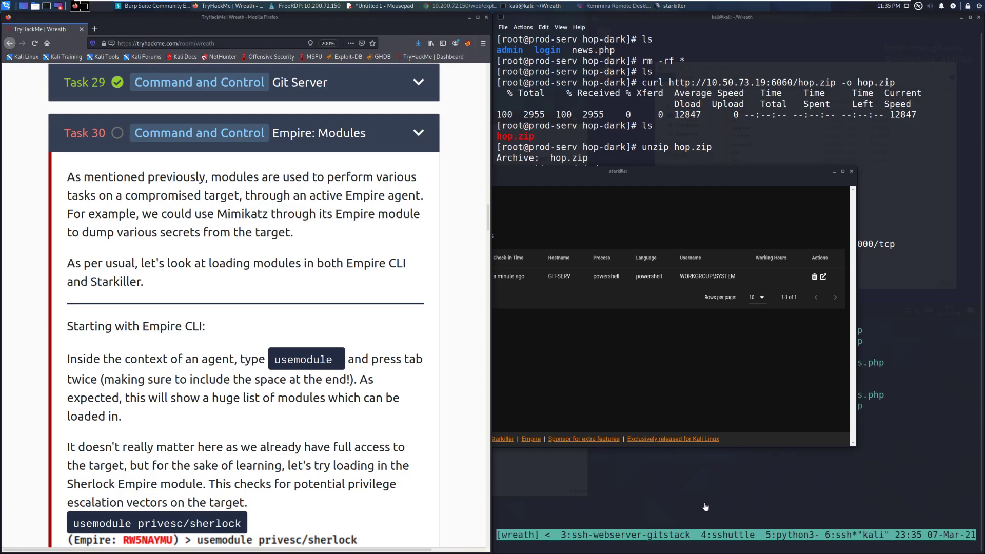
mouse_move(402, 344)
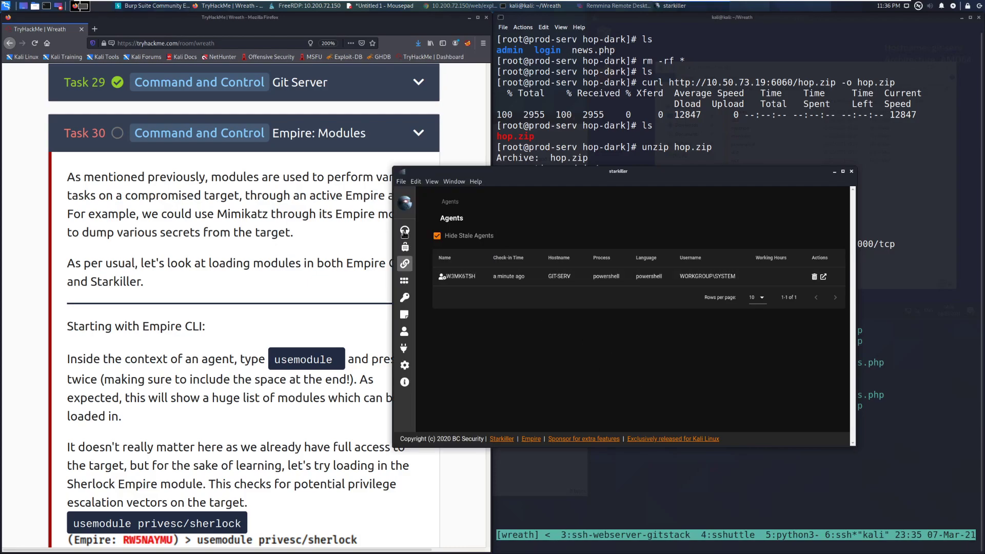
Show the Stagers page listing the existing multi/launcher stager for http_hop
left_click(430, 246)
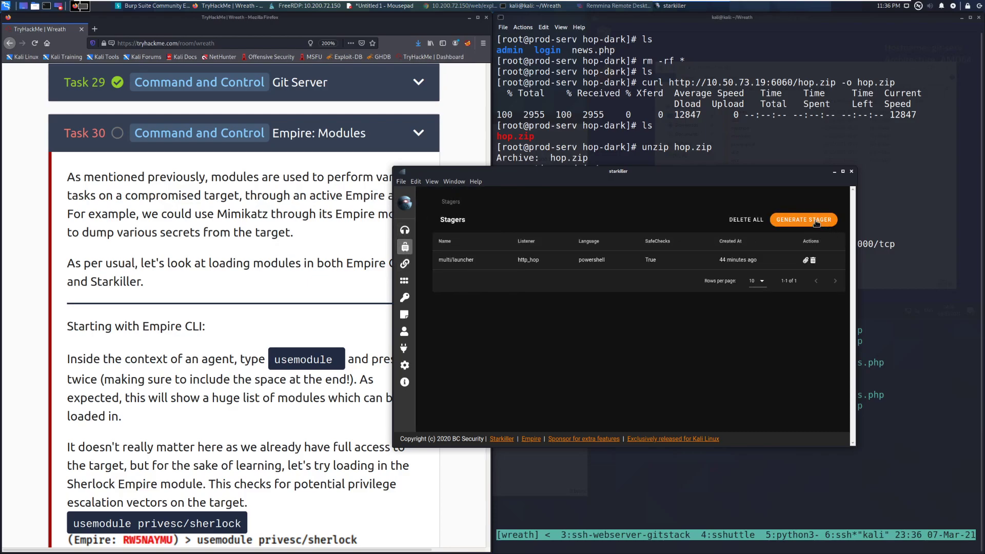
Create a multi/bash stager for the GitServer listener with python language and submit it
left_click(803, 219)
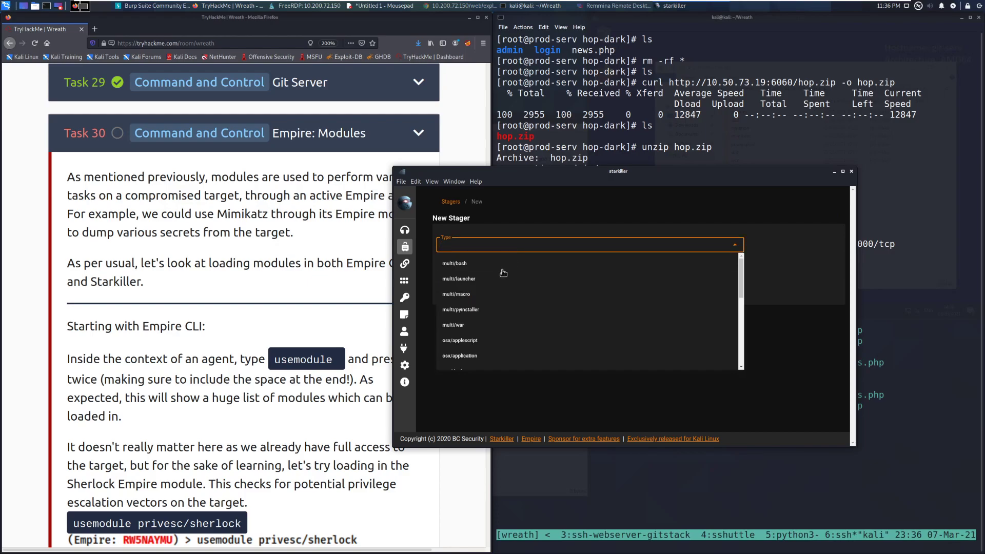
mouse_move(500, 264)
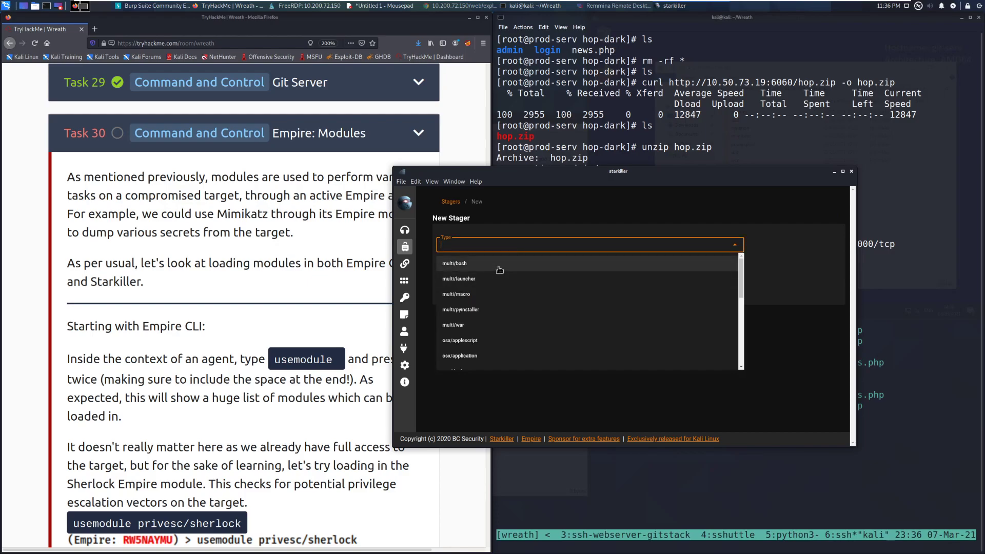
left_click(454, 263)
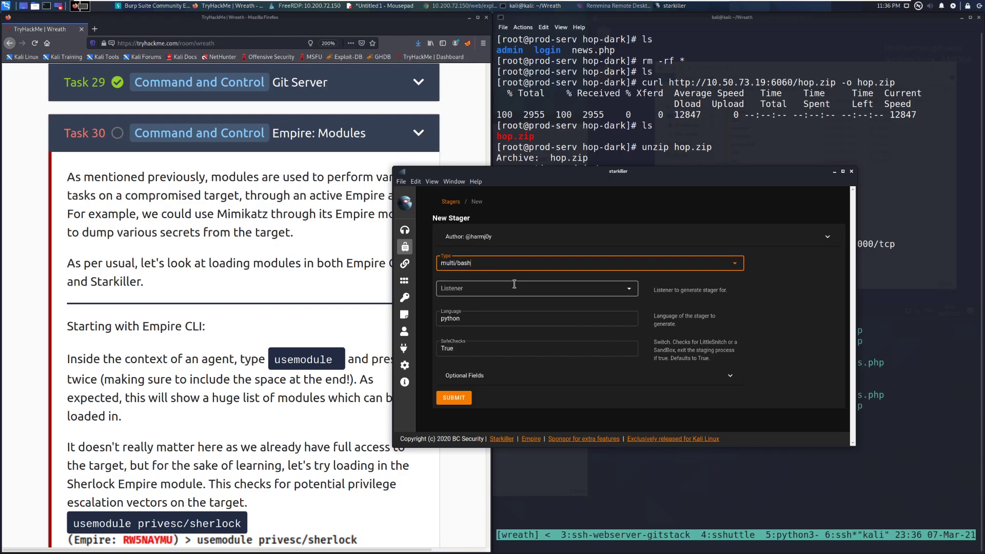
mouse_move(626, 293)
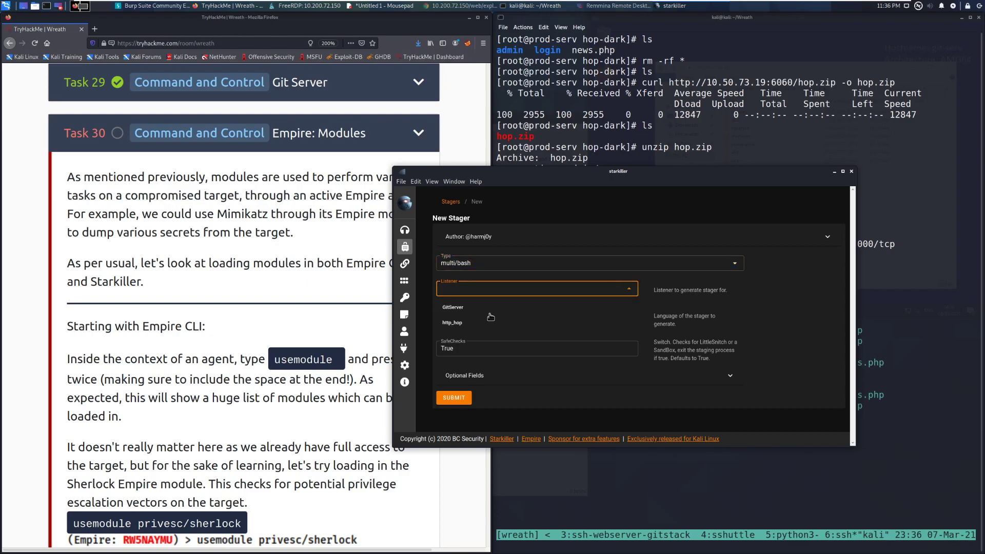
left_click(453, 307)
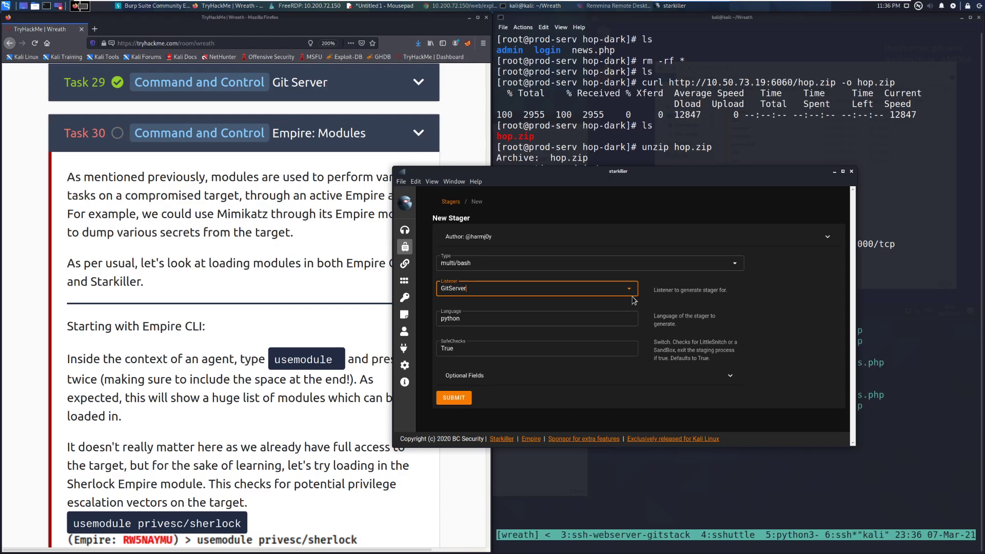
mouse_move(489, 286)
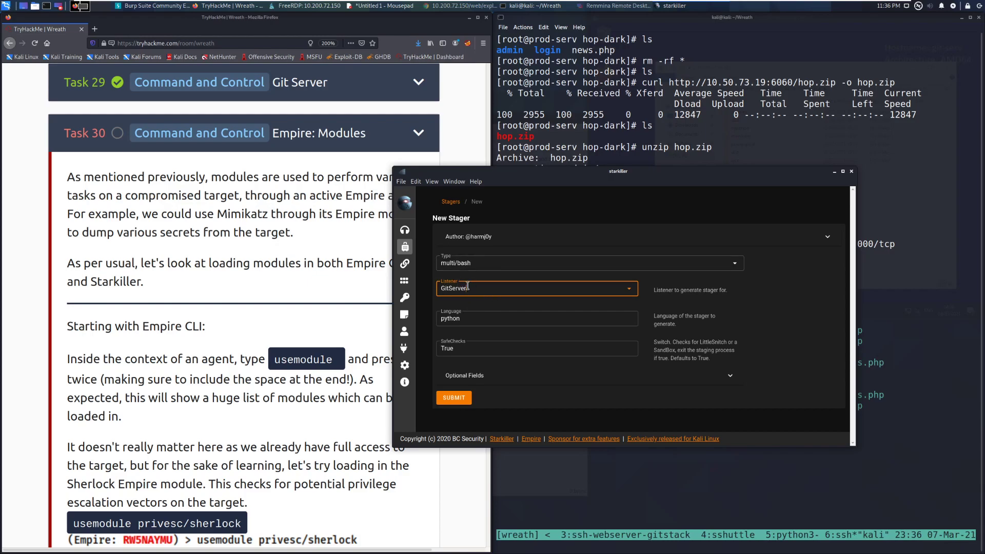
mouse_move(495, 293)
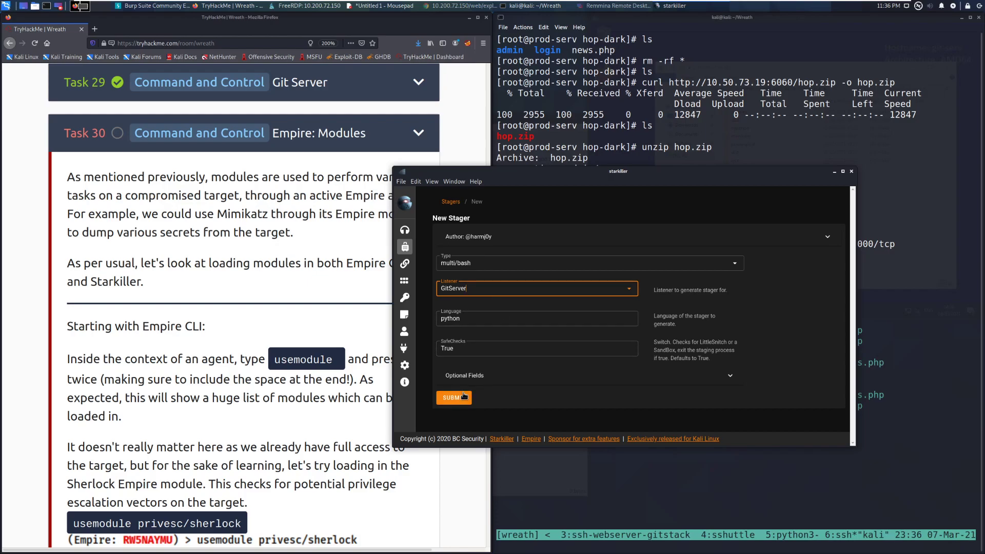
left_click(453, 397)
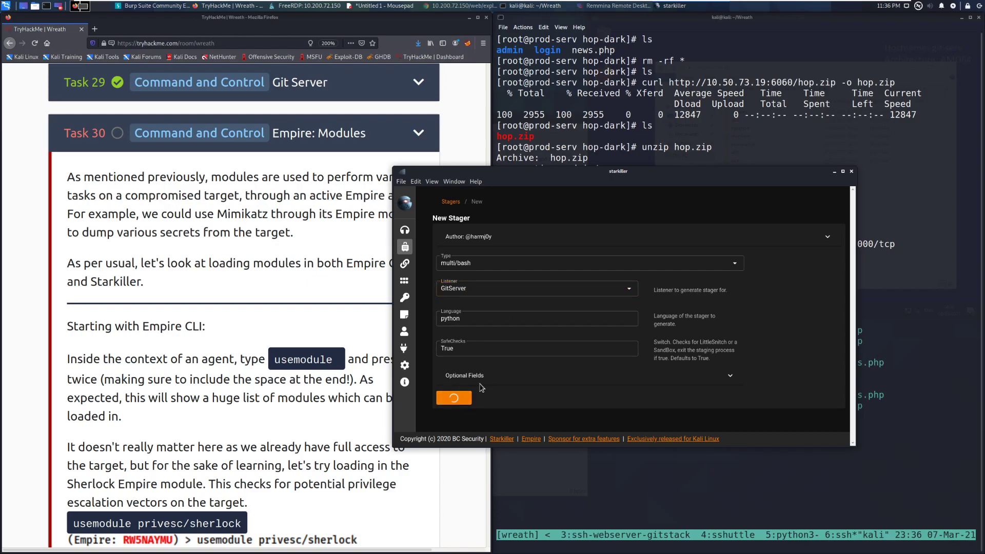
Become root locally with sudo su and move into the loot/webserver folder
left_click(454, 398)
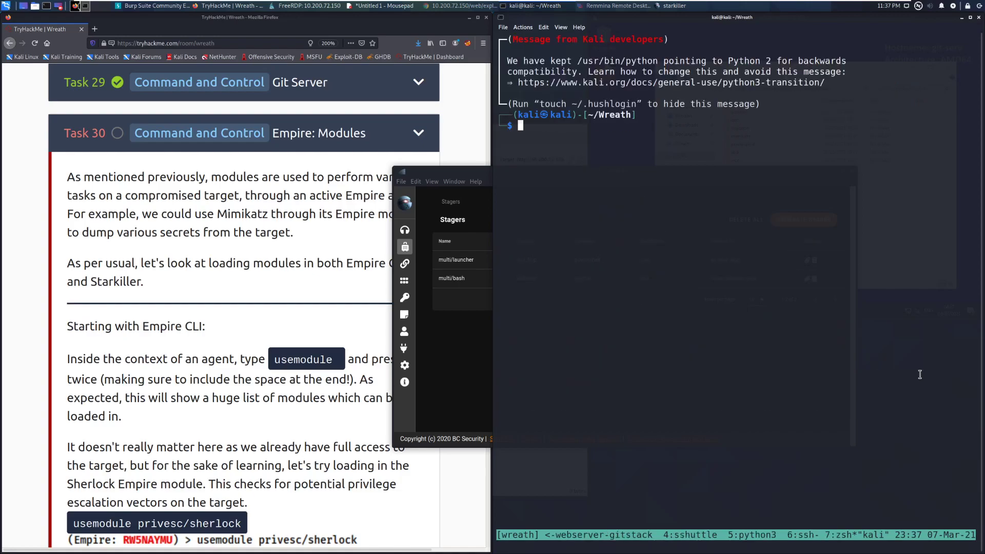
type("sudo su")
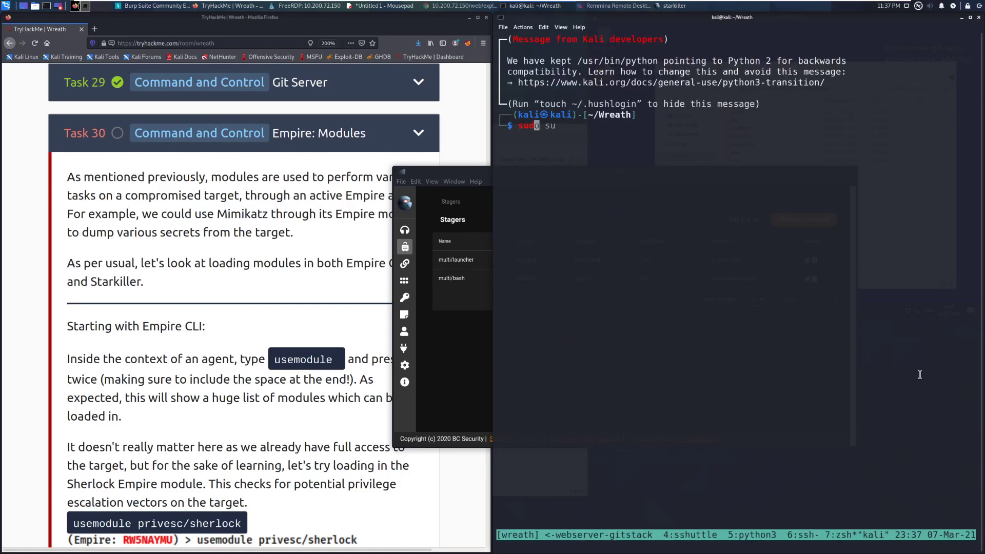
key("Return")
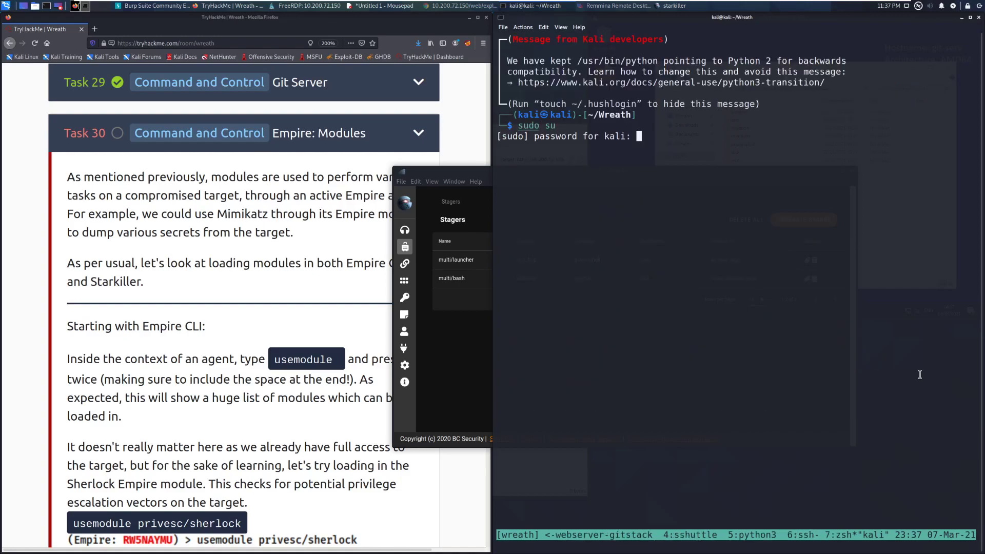
type("cd loot")
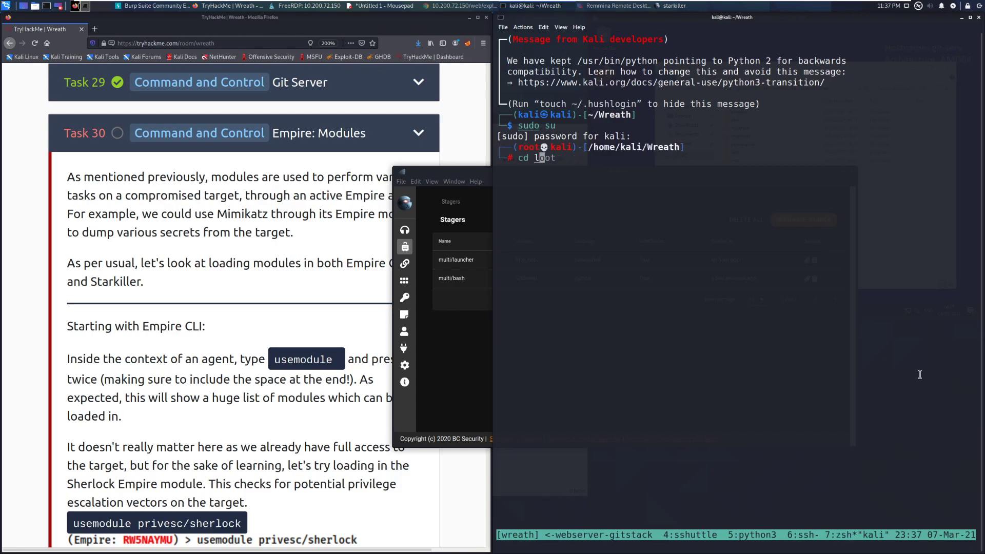
key("Return")
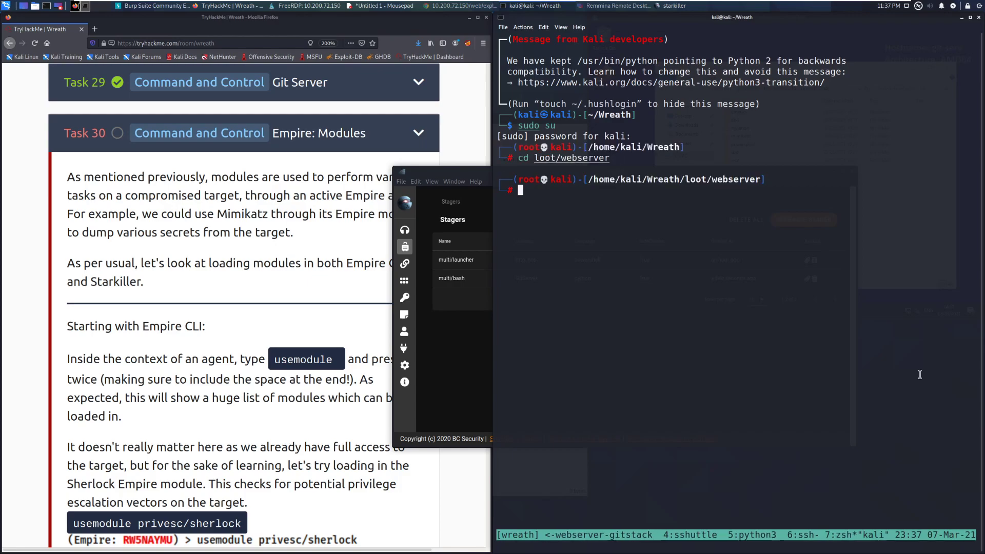
SSH into prod-serv at 10.200.72.200 as root using the id_rsa key
type("ssh -i id_rsa root@10.200.72.200")
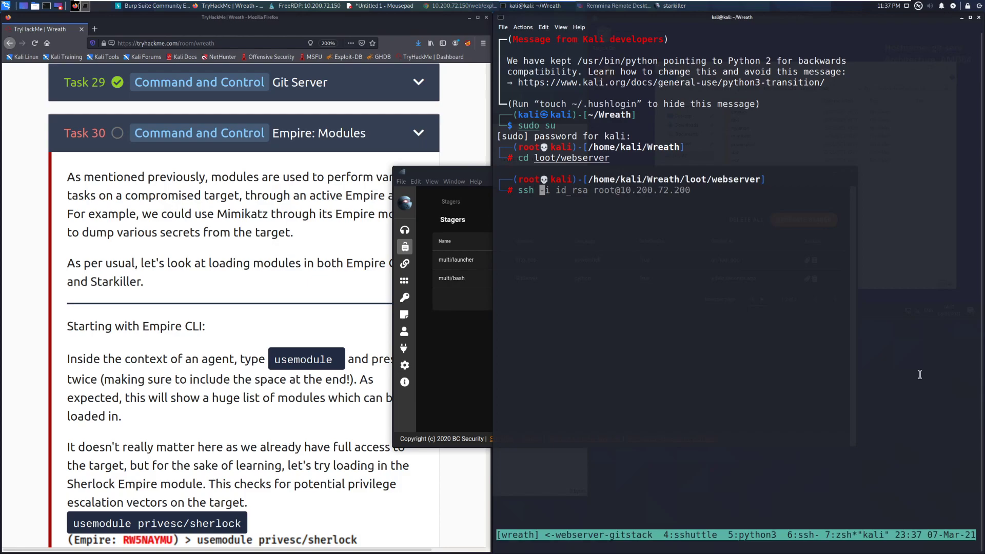
key("Return")
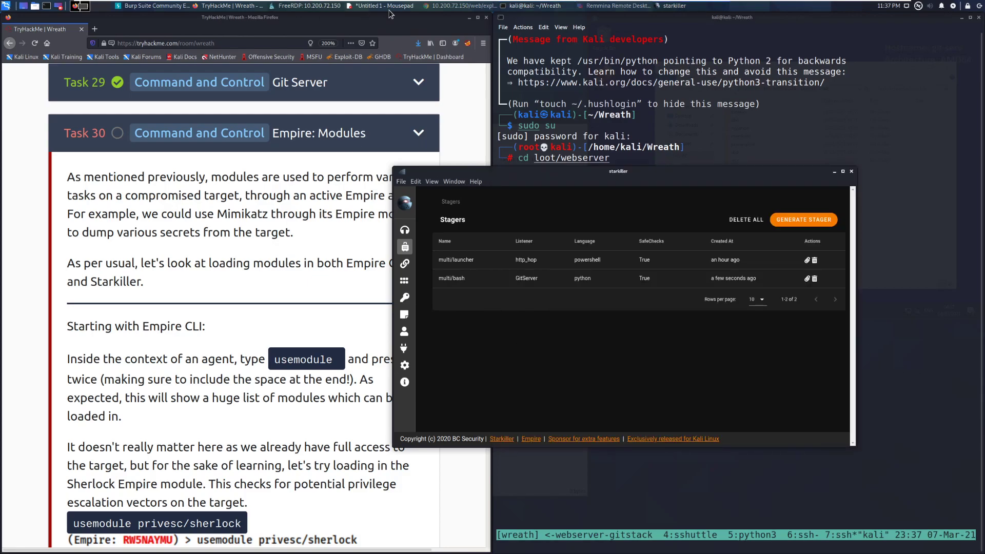
left_click(377, 200)
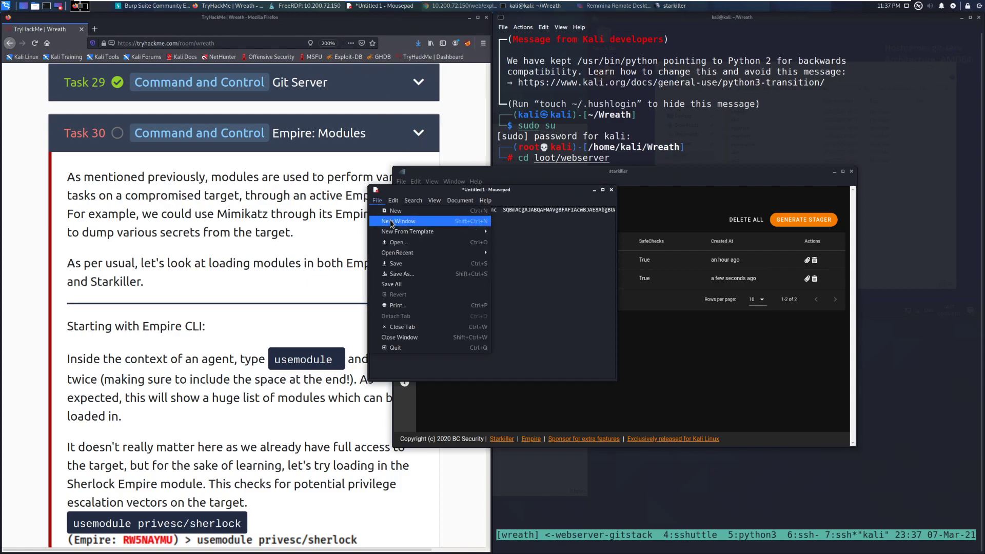
mouse_move(394, 210)
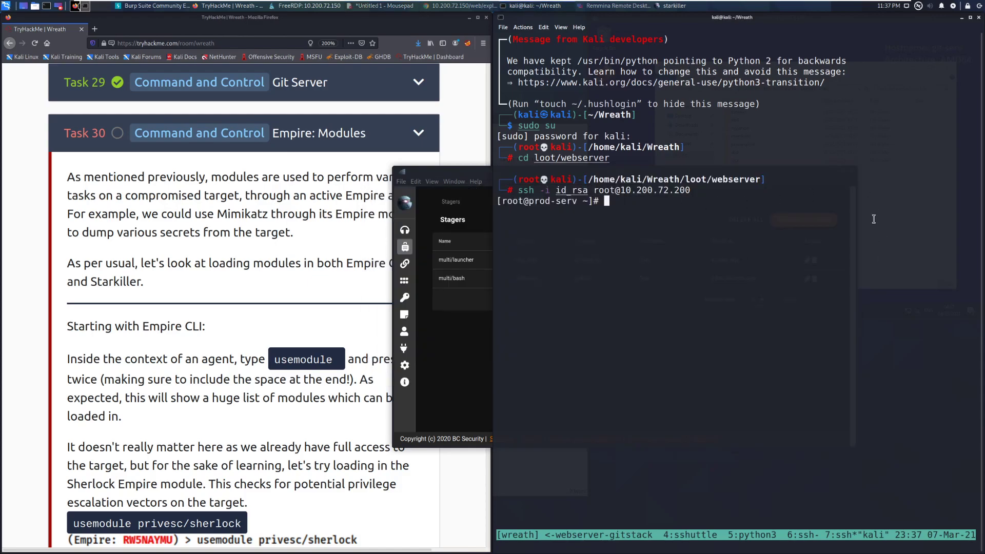
Write dark-stager.sh with a #!/bin/bash header and the stager payload in nano, then save it
type("nano d")
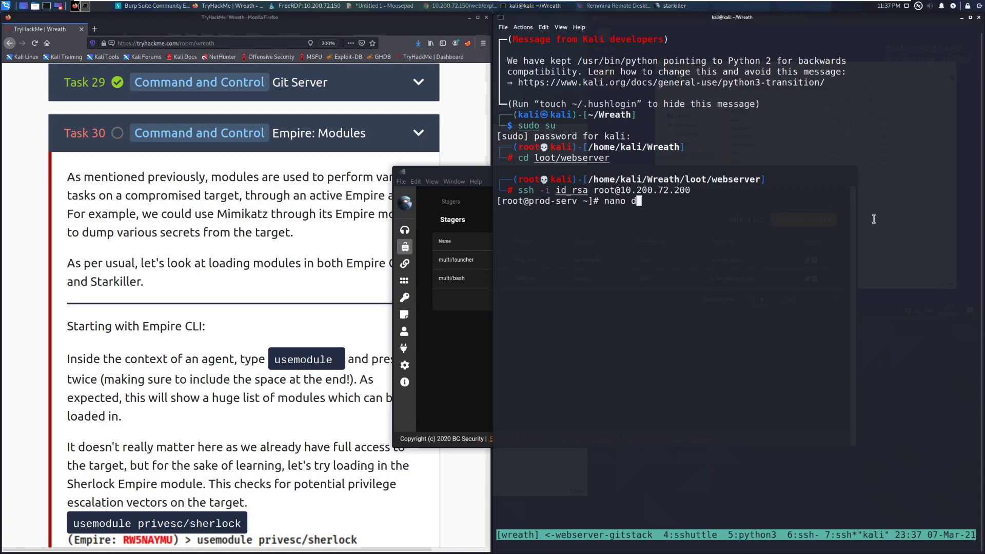
type("ark-")
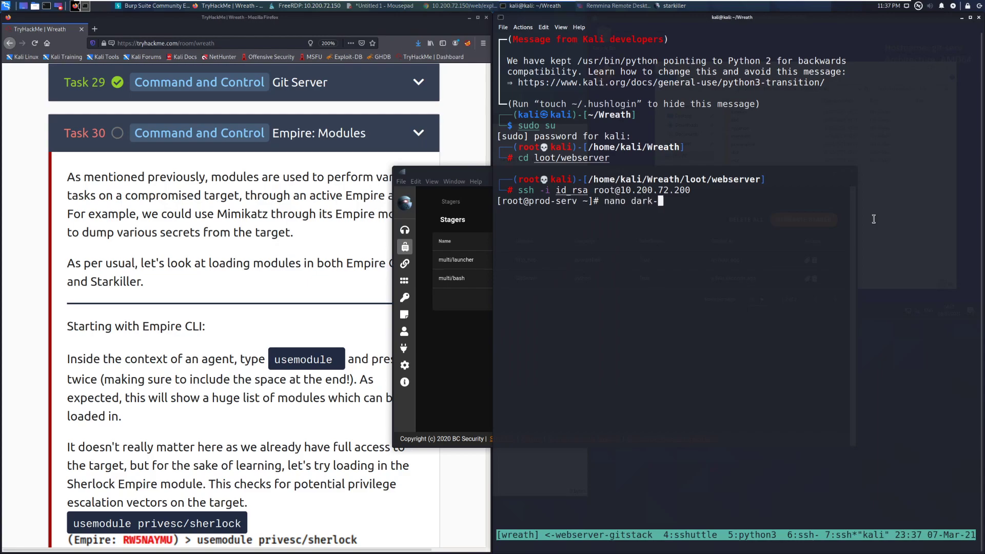
type("liste")
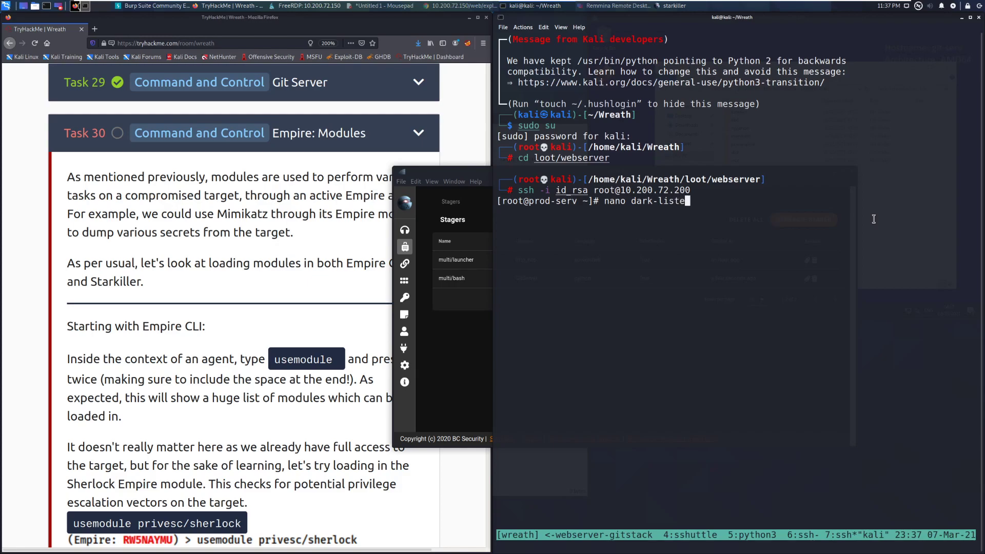
key("Backspace")
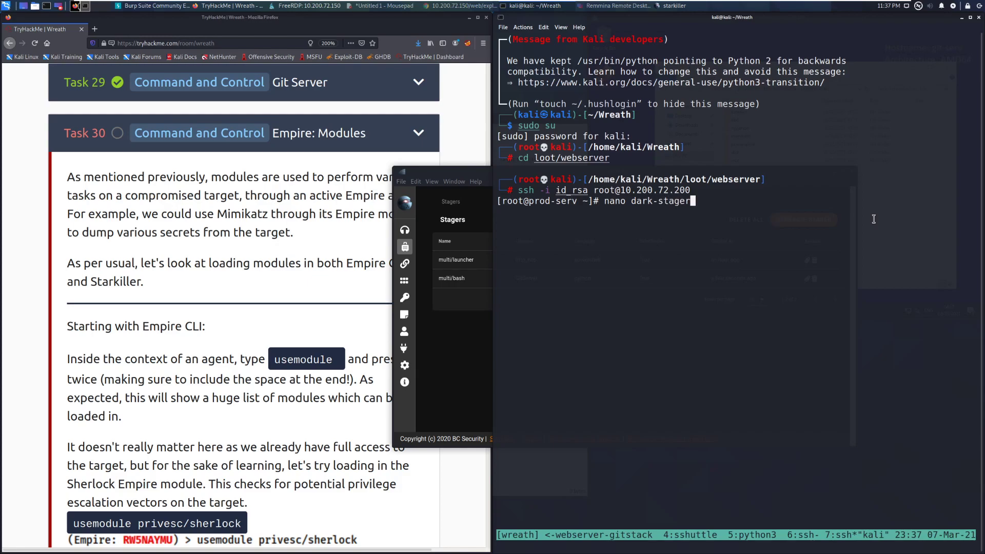
key("Return")
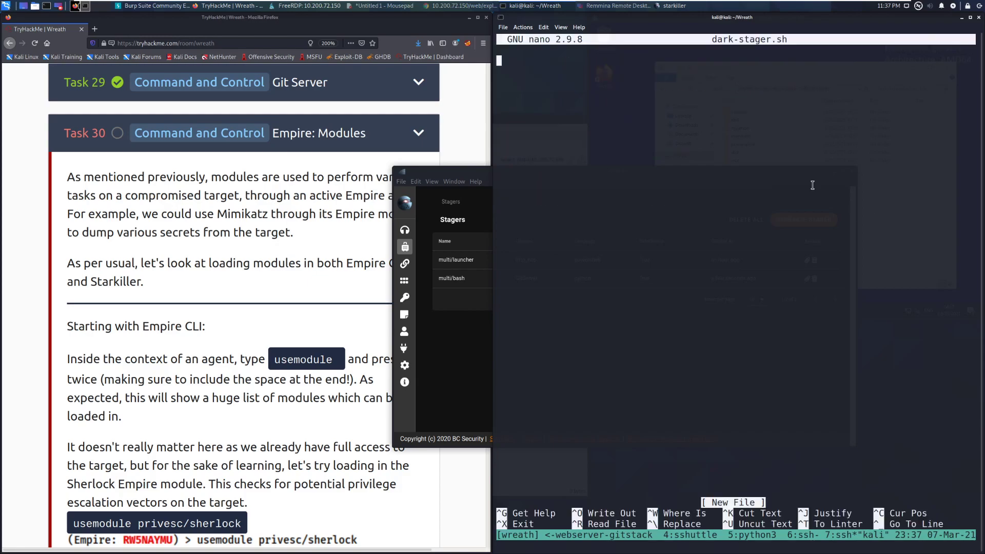
type("#!/bin/bash")
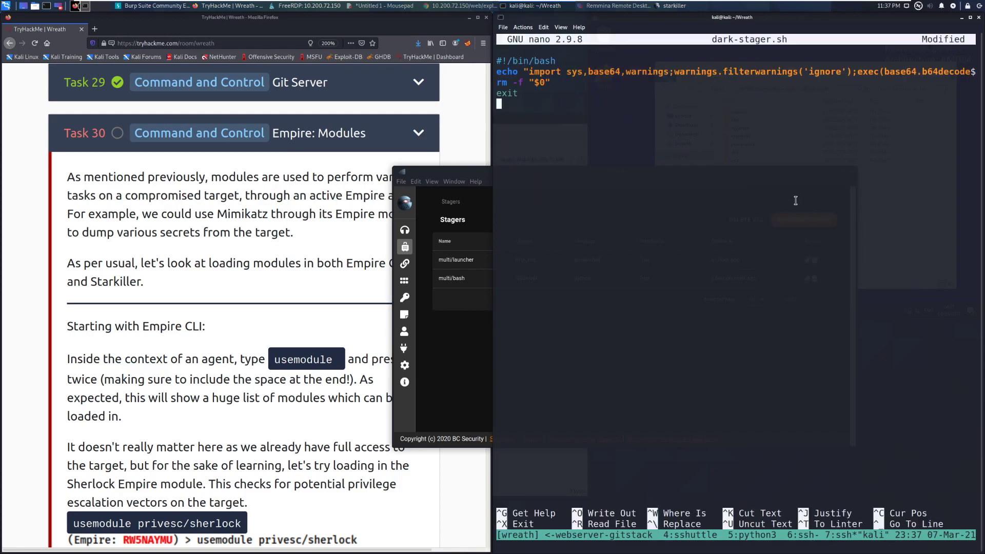
key("ctrl+x")
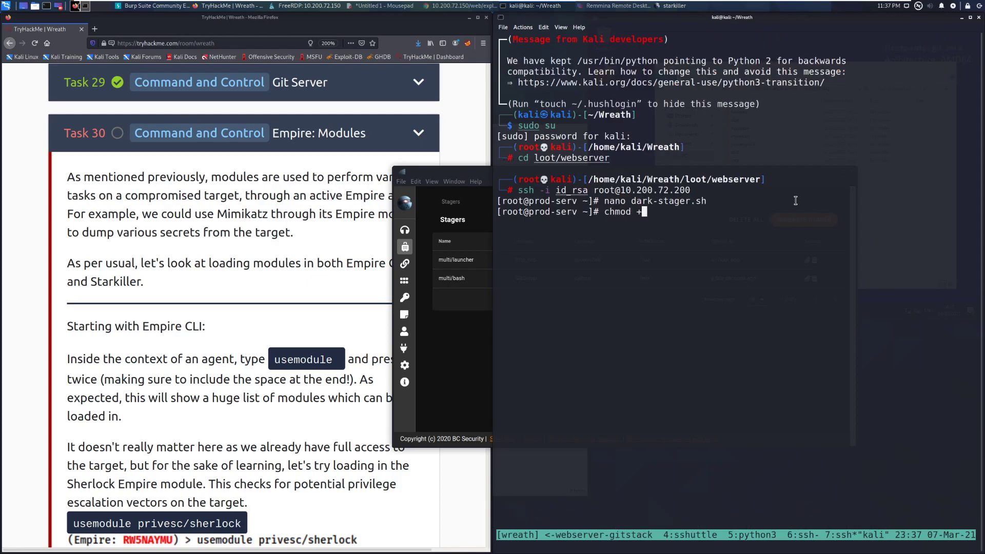
Make dark-stager.sh executable, run it, and check the Agents list for the prod-serv agent
key("Return")
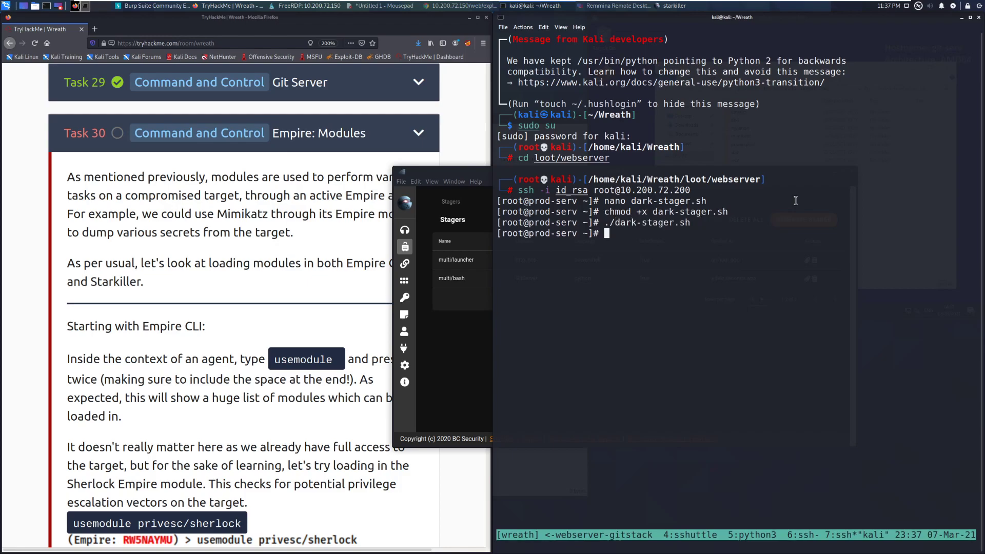
left_click(429, 264)
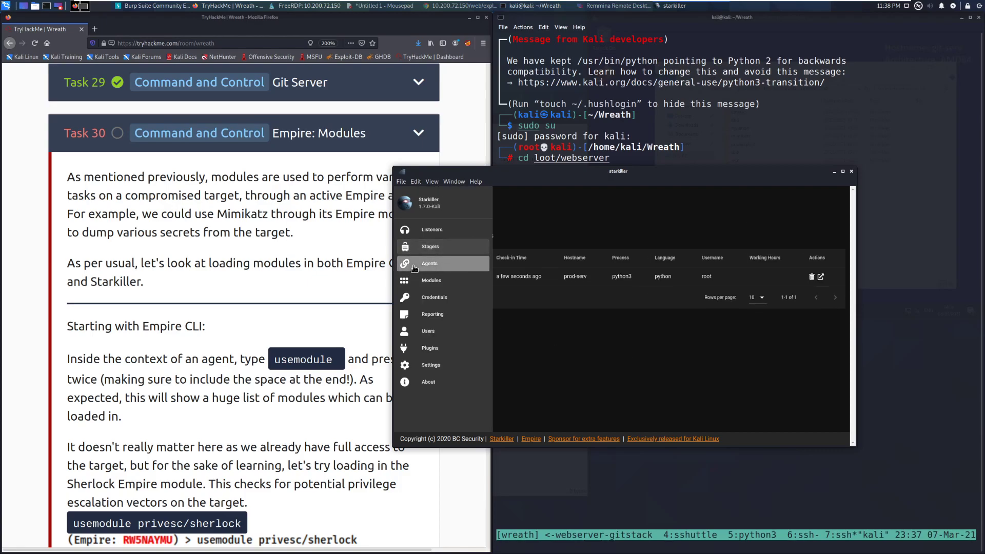
Interact with the prod-serv agent and browse its module list without choosing one
left_click(429, 264)
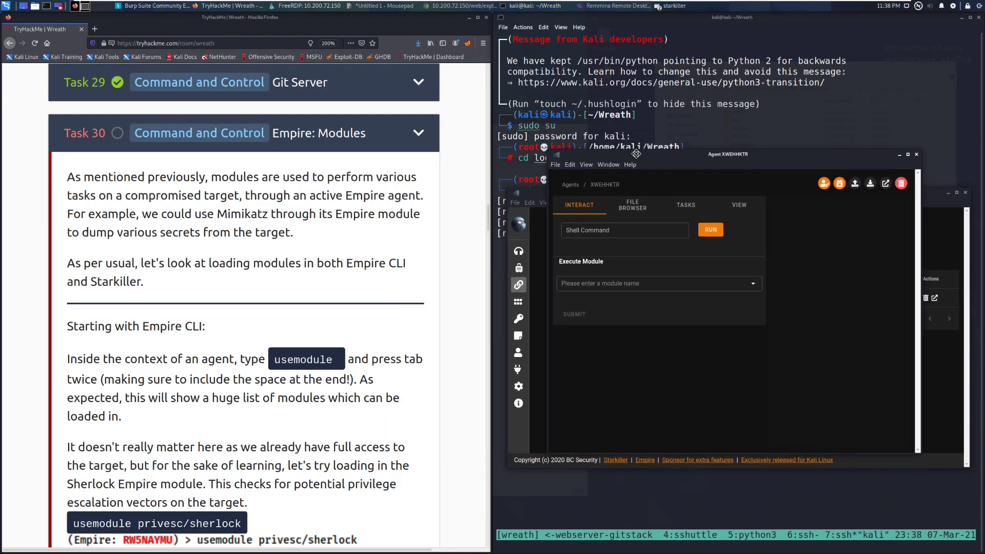
scroll("down", 3)
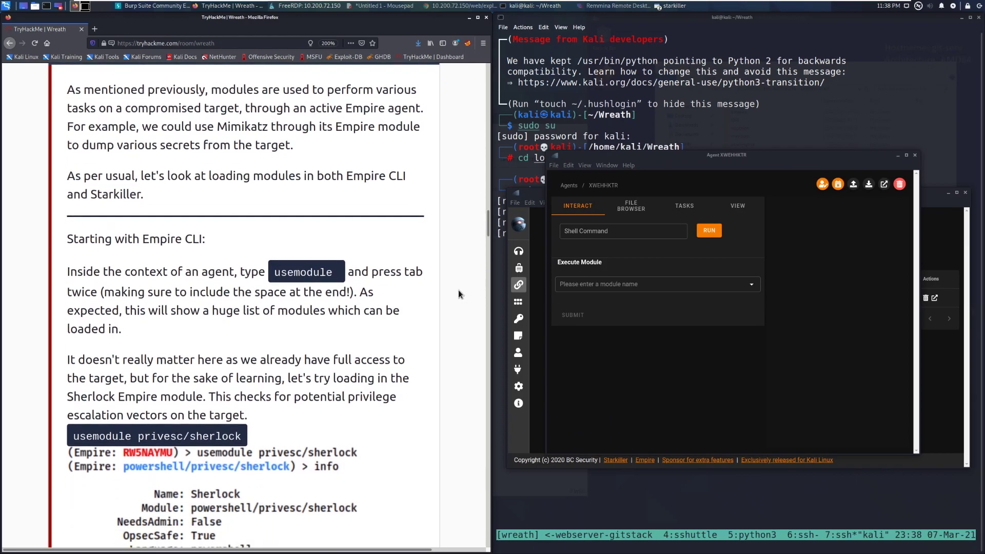
mouse_move(387, 259)
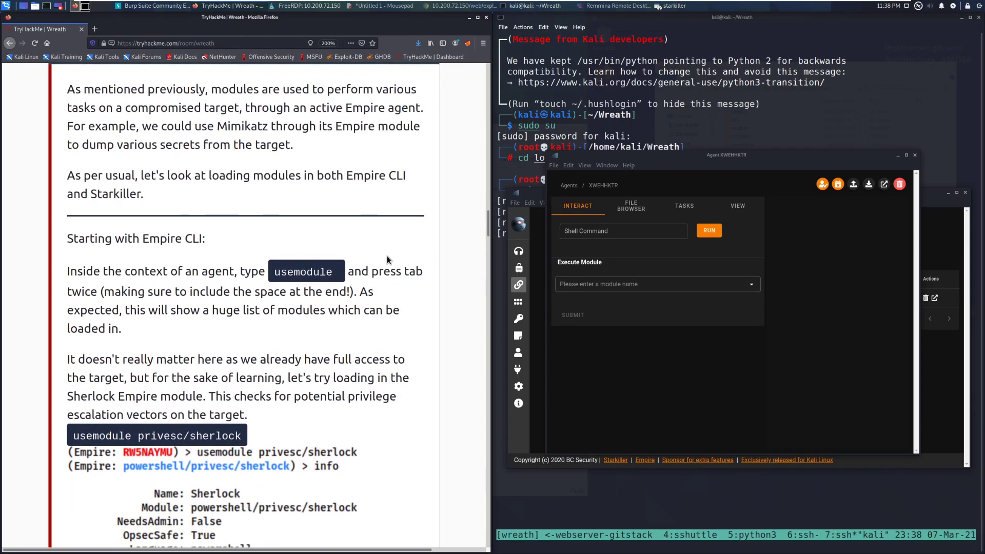
scroll("down", 3)
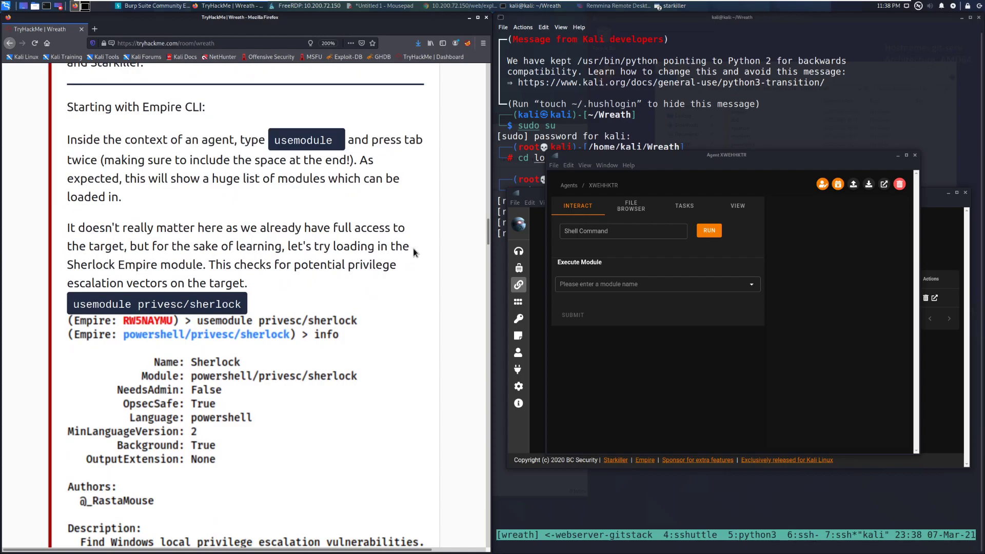
mouse_move(329, 138)
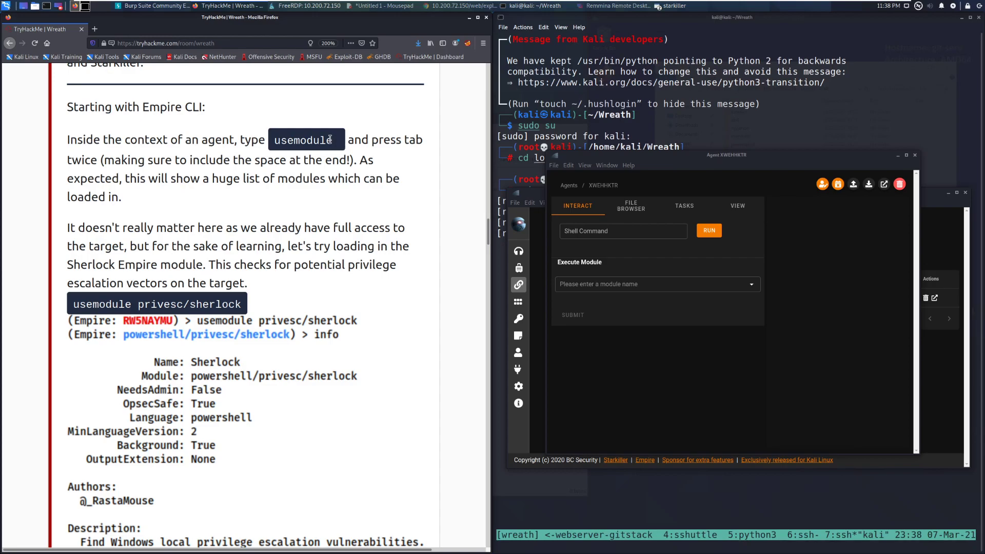
scroll("down", 3)
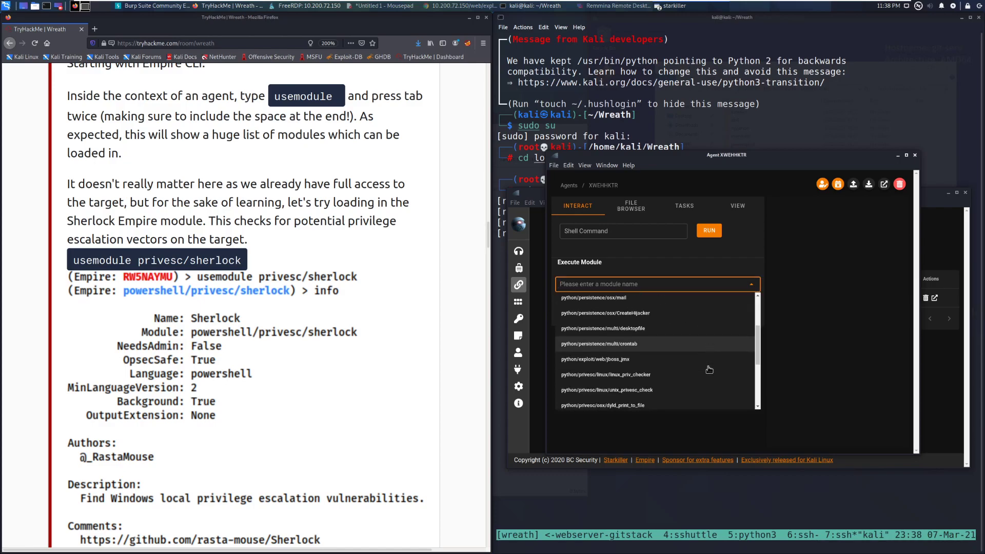
scroll("up", 3)
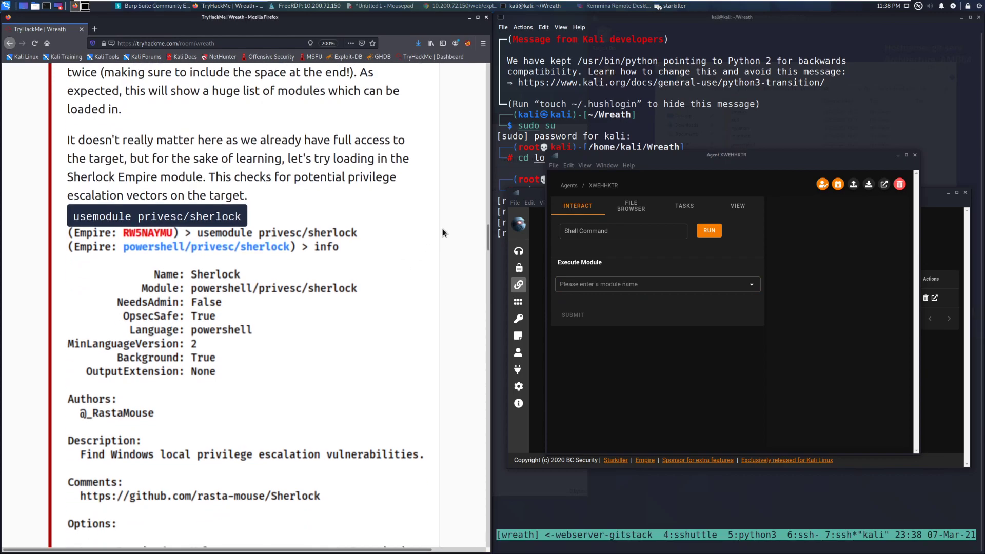
mouse_move(444, 264)
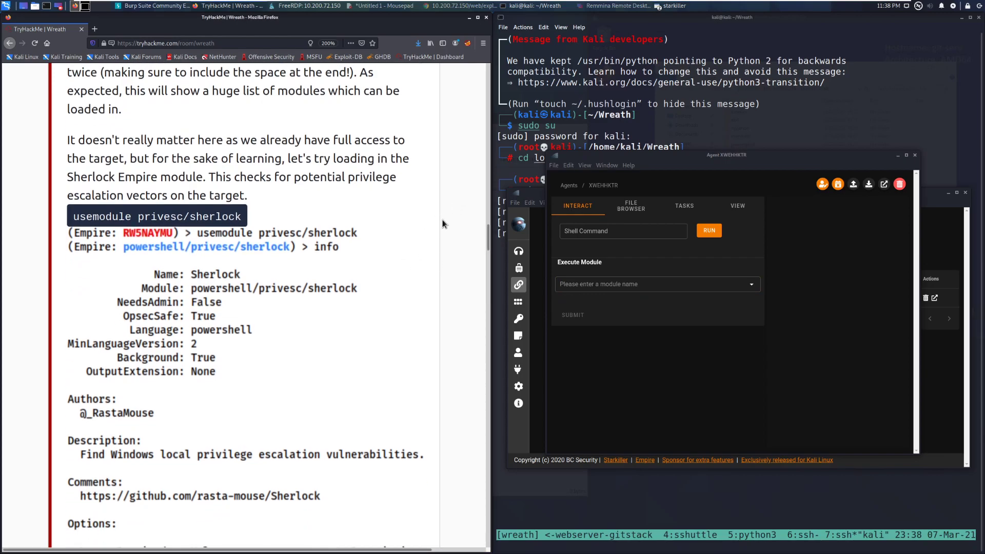
mouse_move(472, 248)
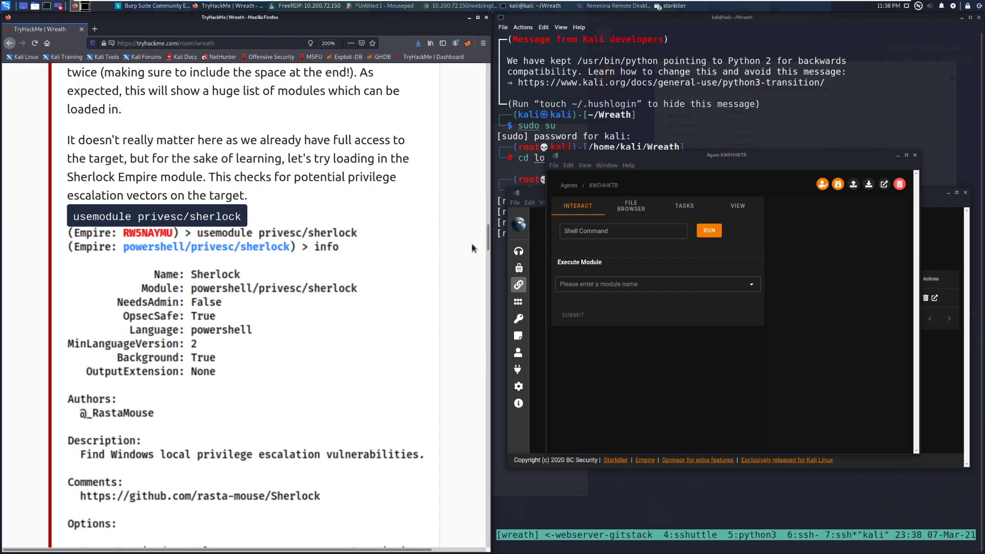
mouse_move(332, 232)
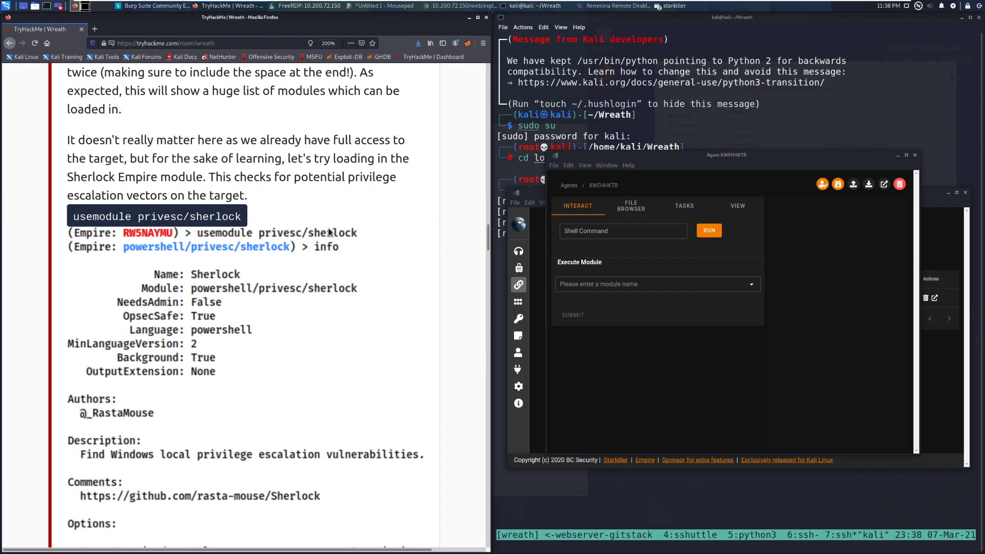
mouse_move(745, 234)
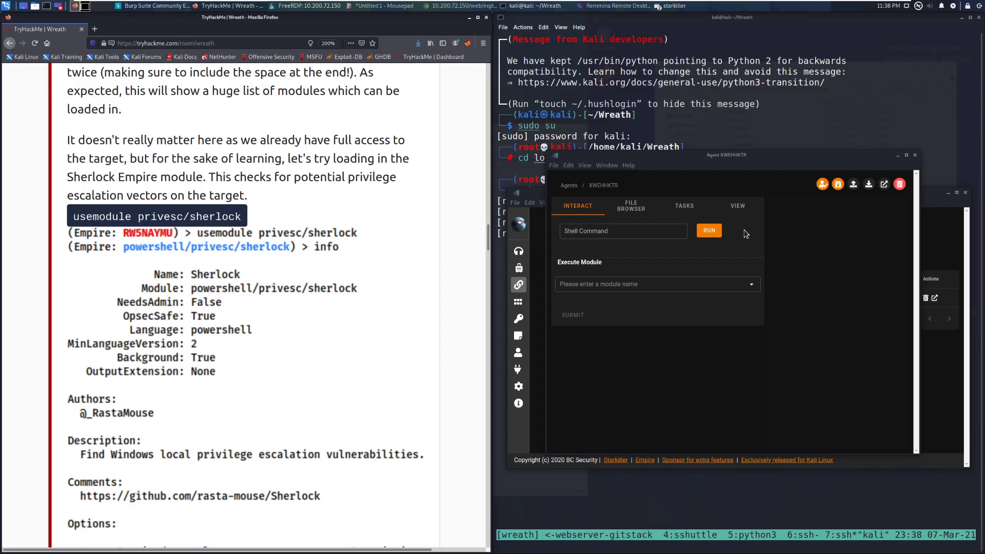
Submit the python/collection/linux/hashdump module against the prod-serv agent
left_click(653, 283)
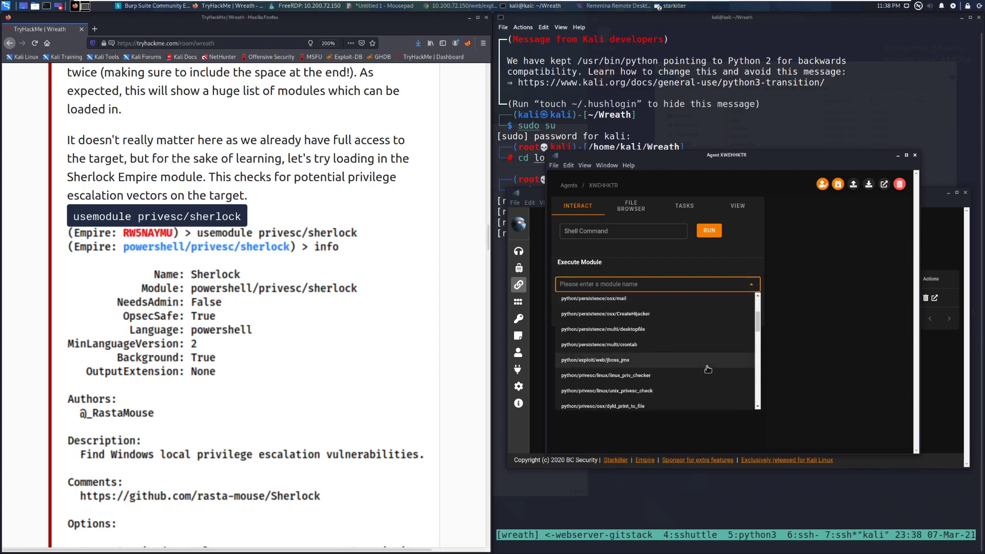
scroll("down", 3)
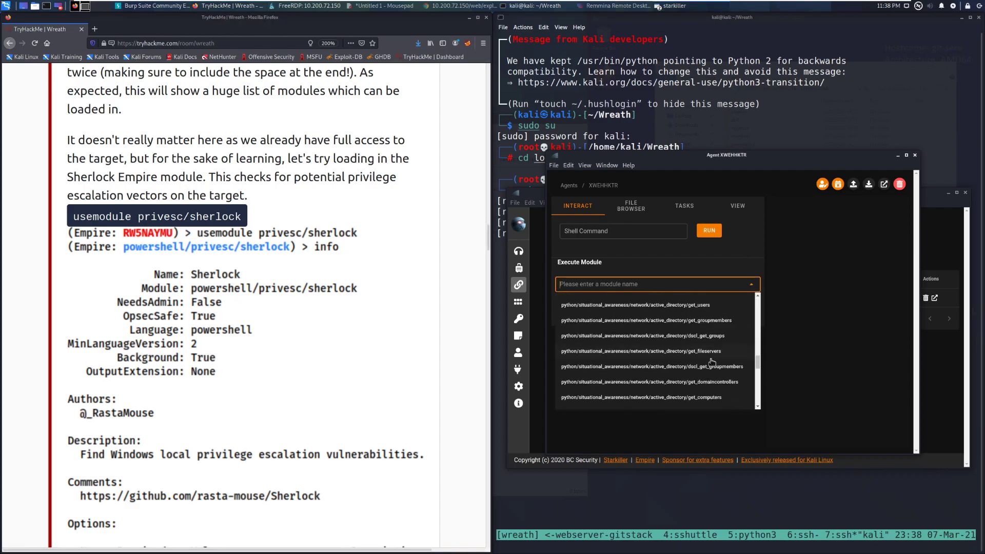
scroll("down", 3)
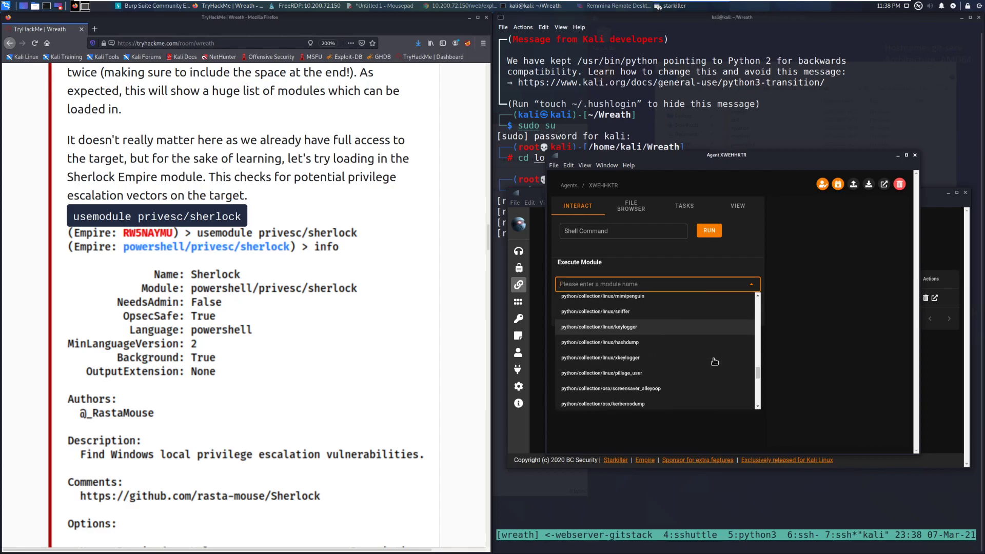
left_click(599, 342)
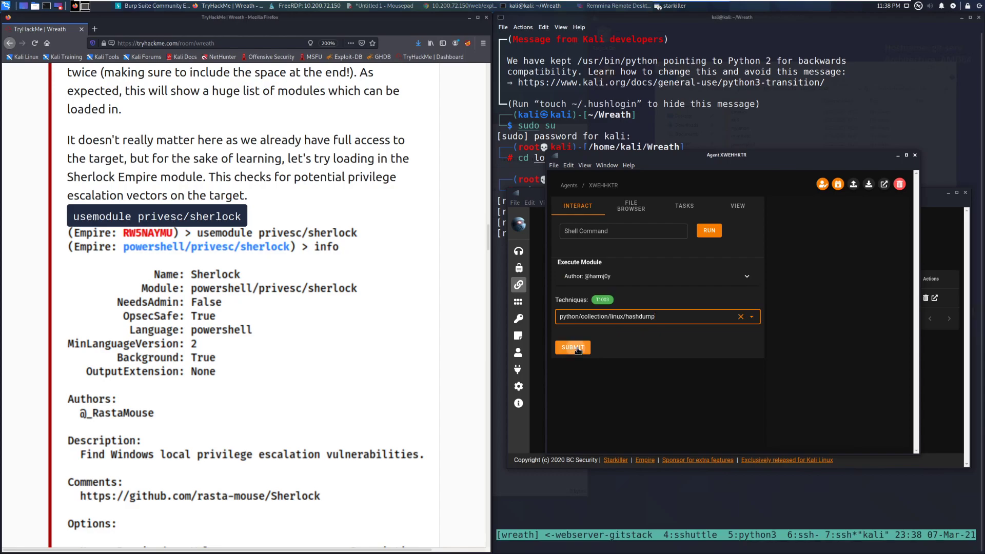
left_click(571, 347)
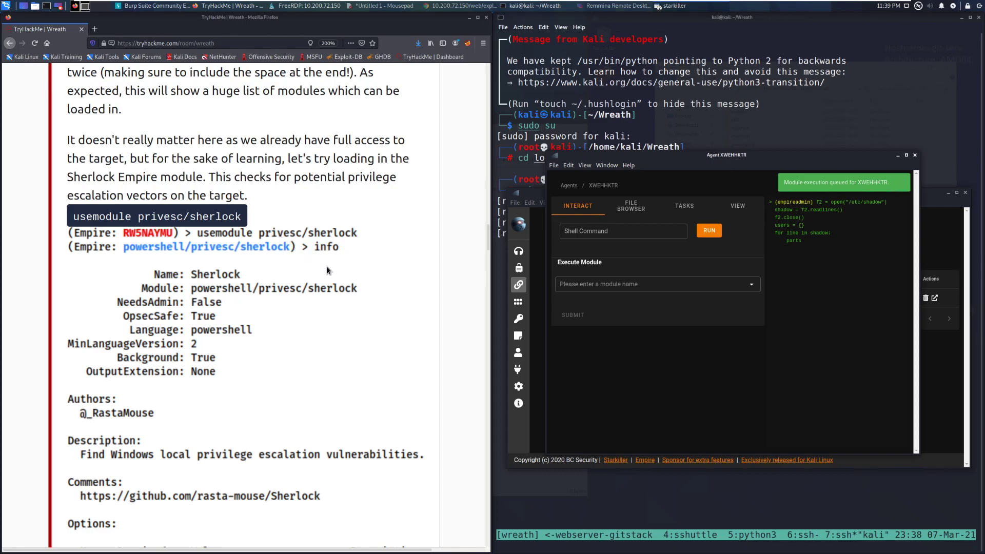
Scroll through the returned /etc/shadow hashes for prod-serv's system and user accounts
scroll("down", 3)
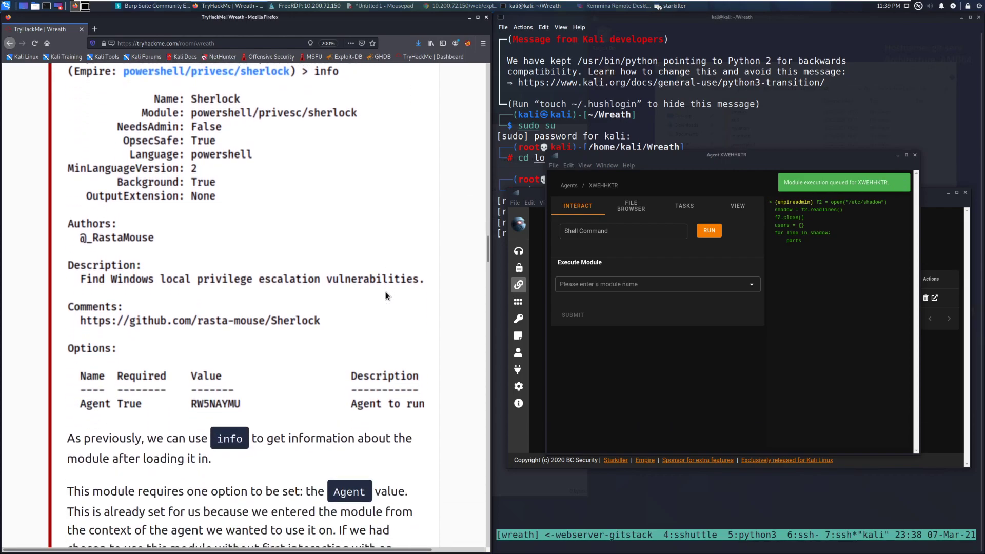
scroll("down", 3)
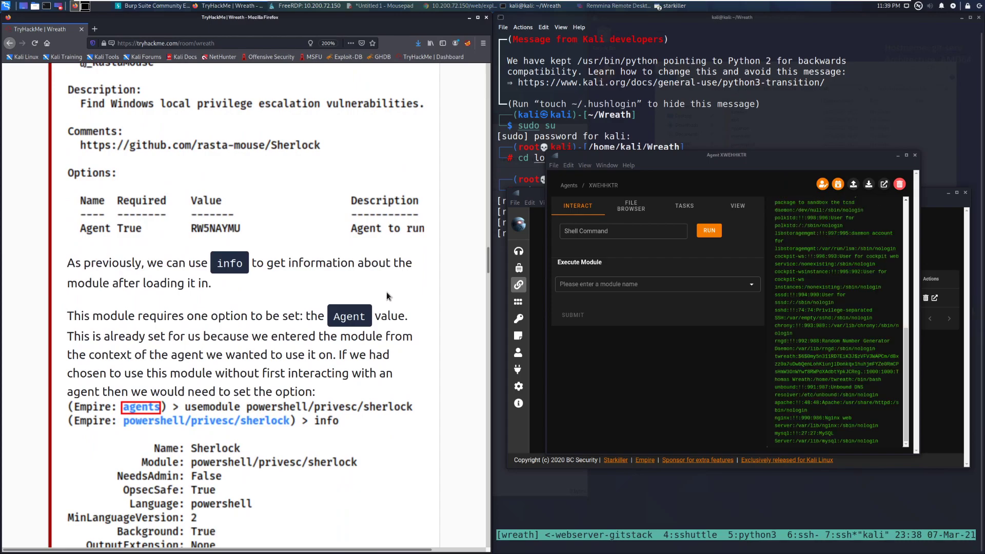
mouse_move(873, 279)
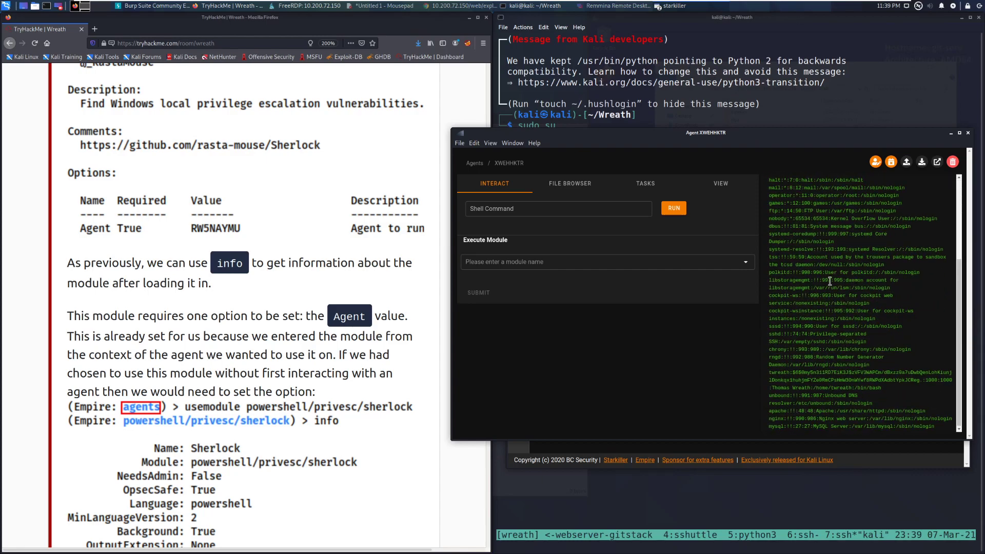
scroll("down", 3)
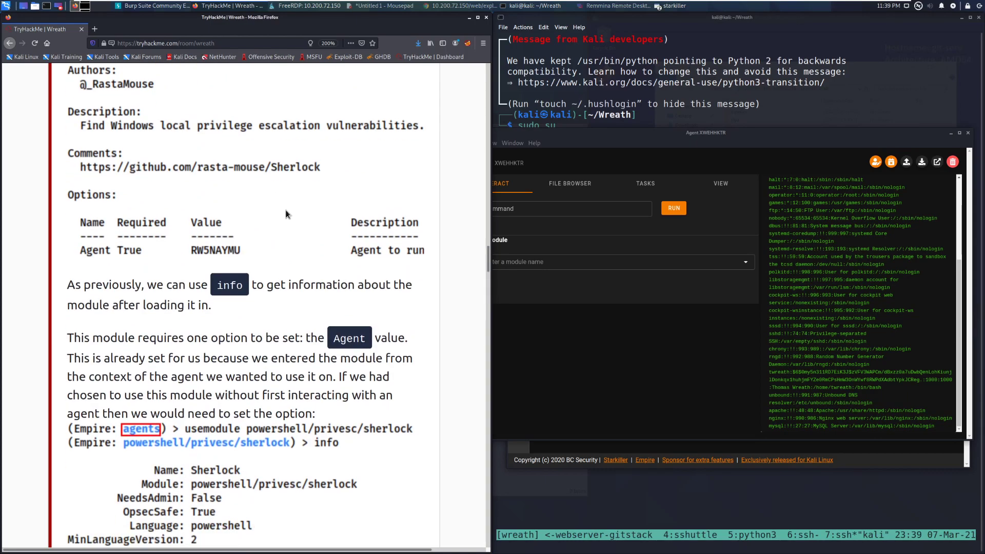
left_click(622, 262)
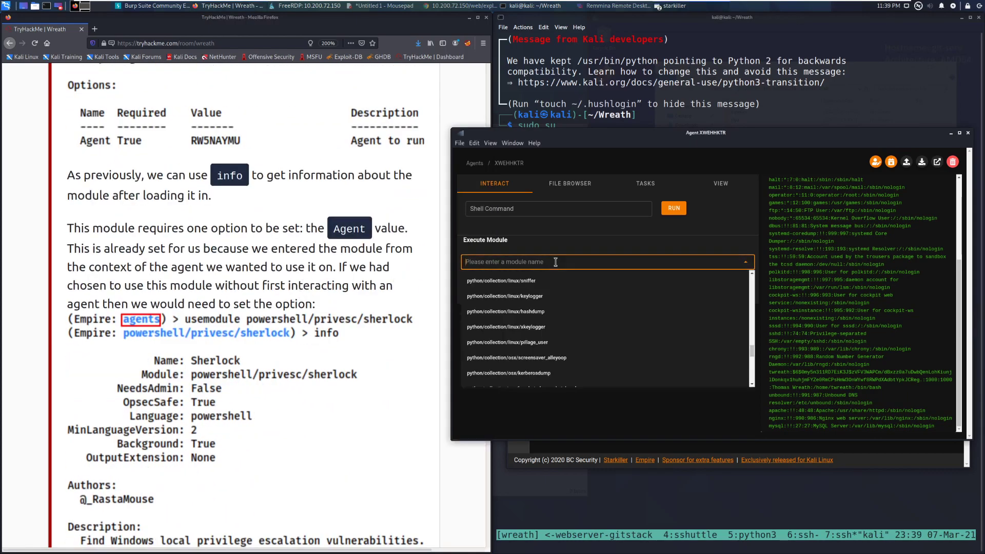
mouse_move(745, 258)
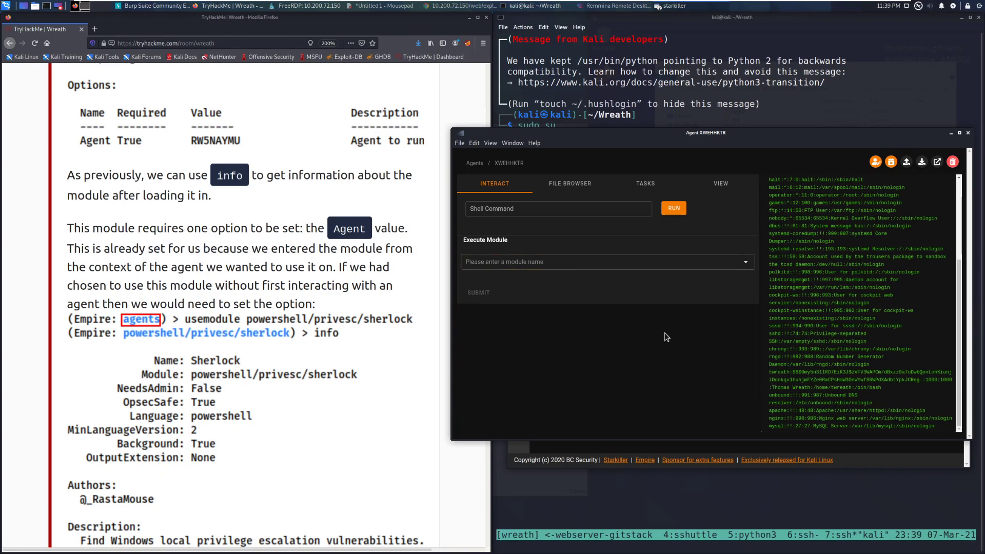
scroll("down", 3)
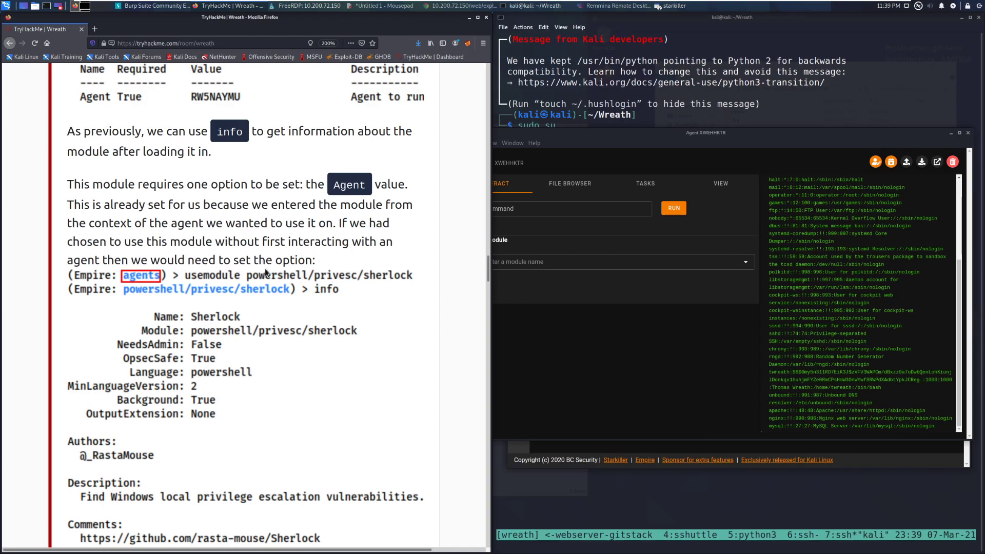
Scroll the Wreath room past the Sherlock output and searchmodule part to the Starkiller Modules section
scroll("down", 3)
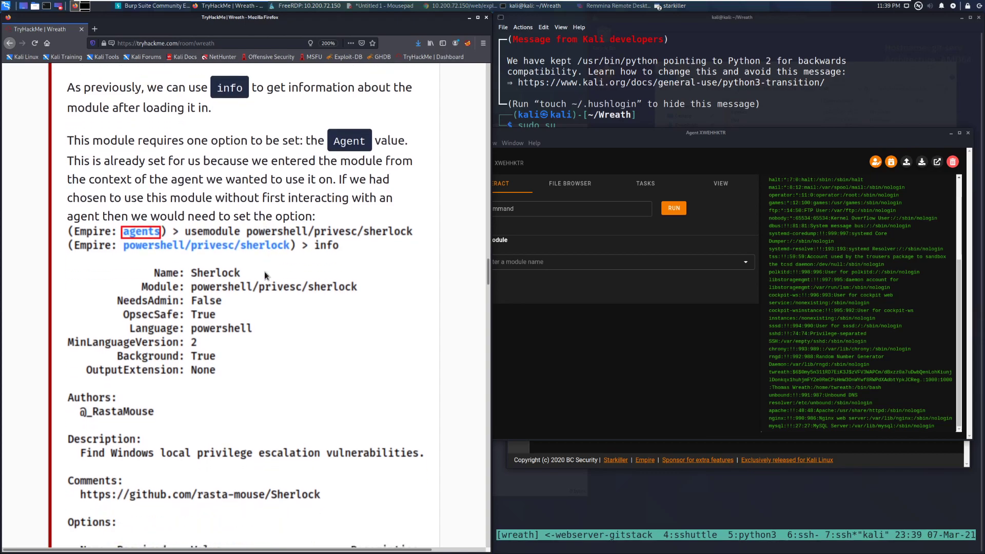
mouse_move(256, 277)
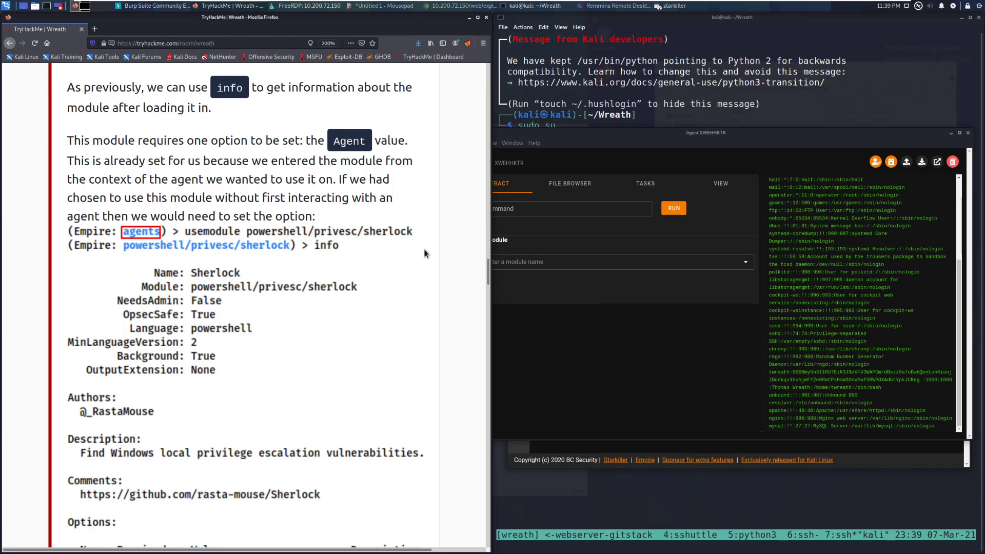
scroll("down", 3)
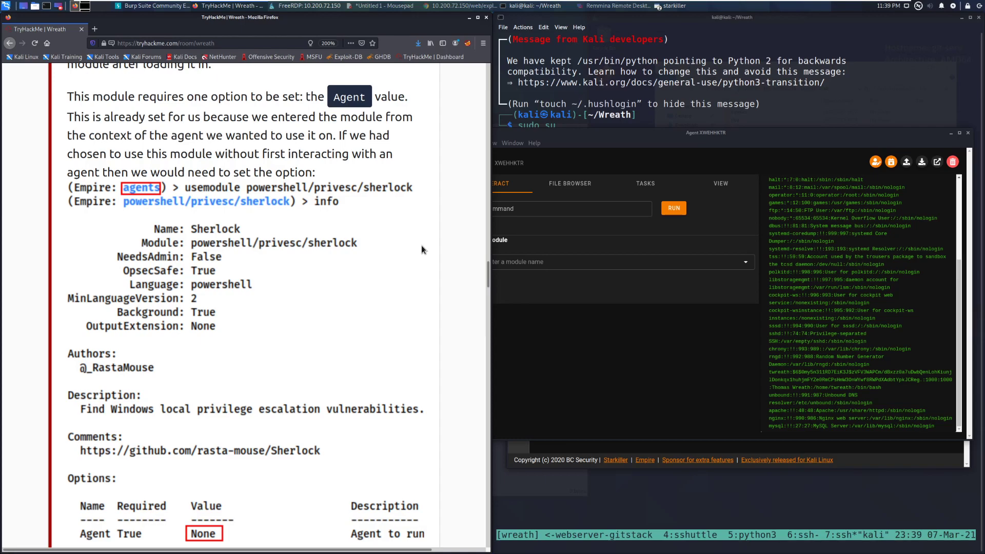
mouse_move(411, 251)
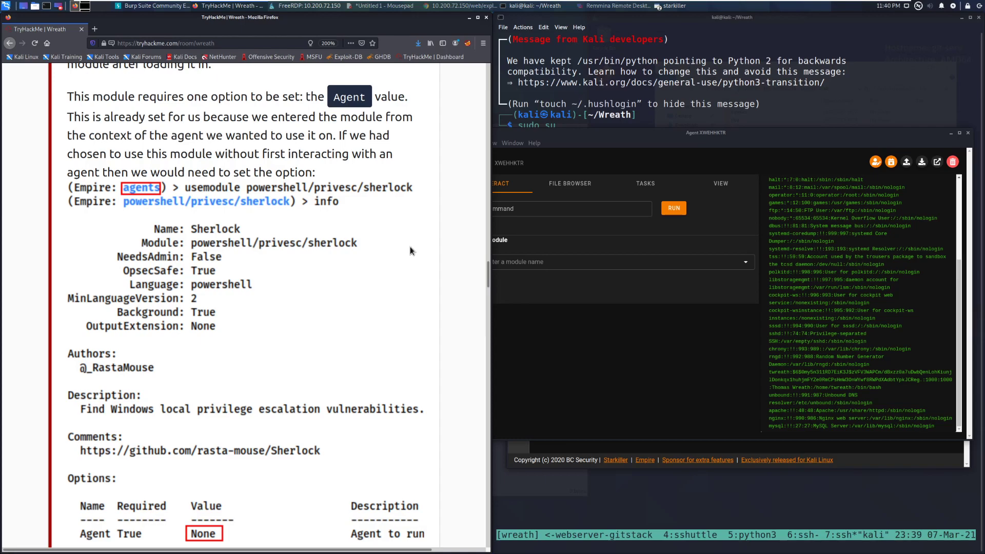
scroll("down", 3)
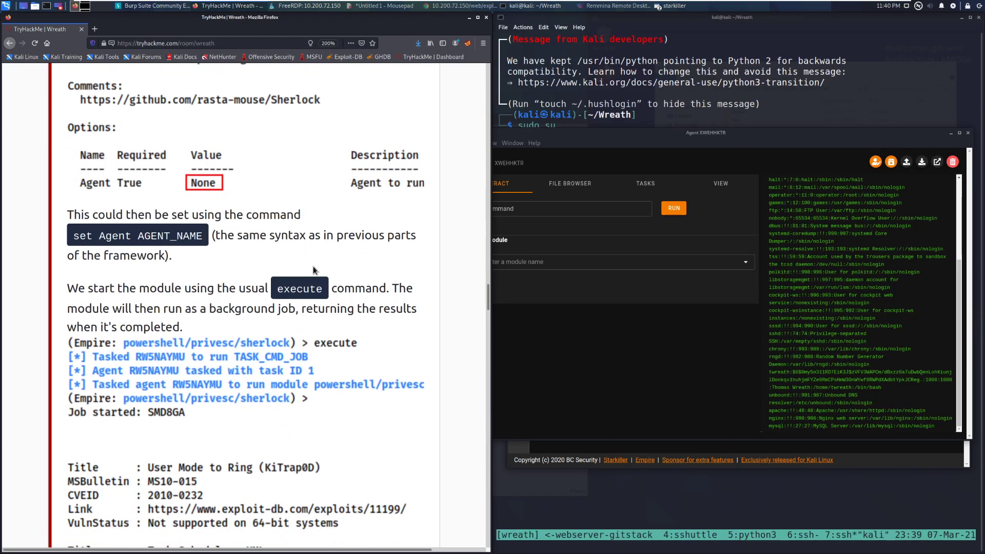
mouse_move(306, 271)
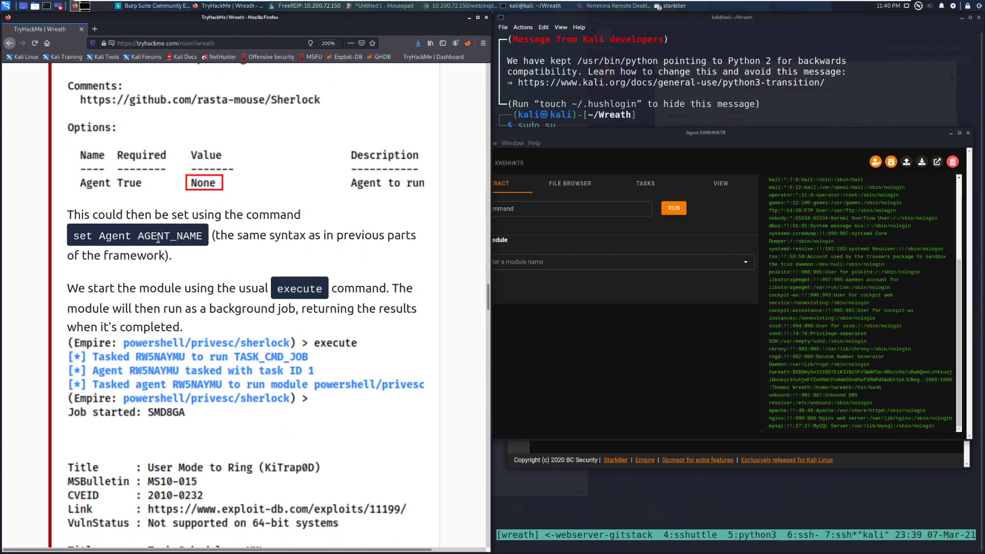
scroll("down", 3)
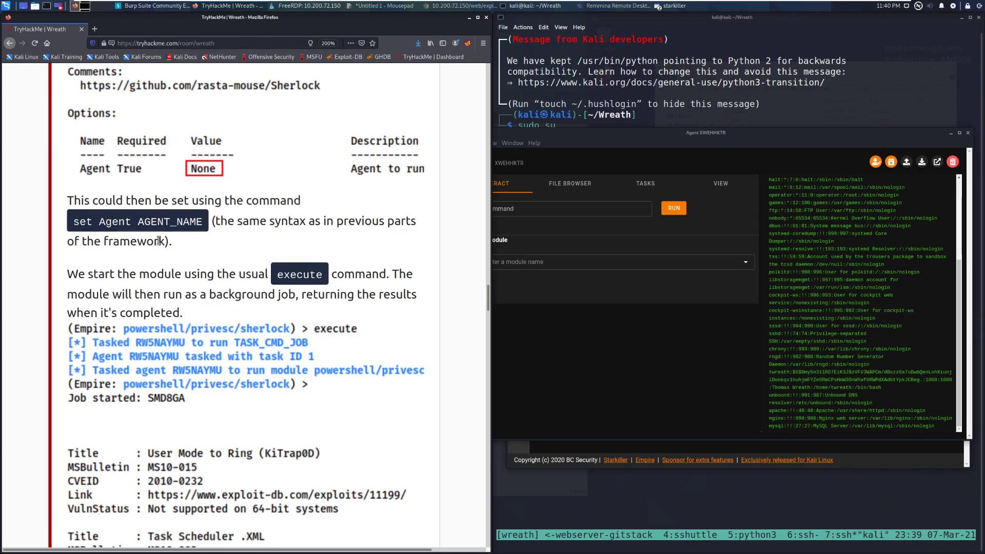
scroll("down", 3)
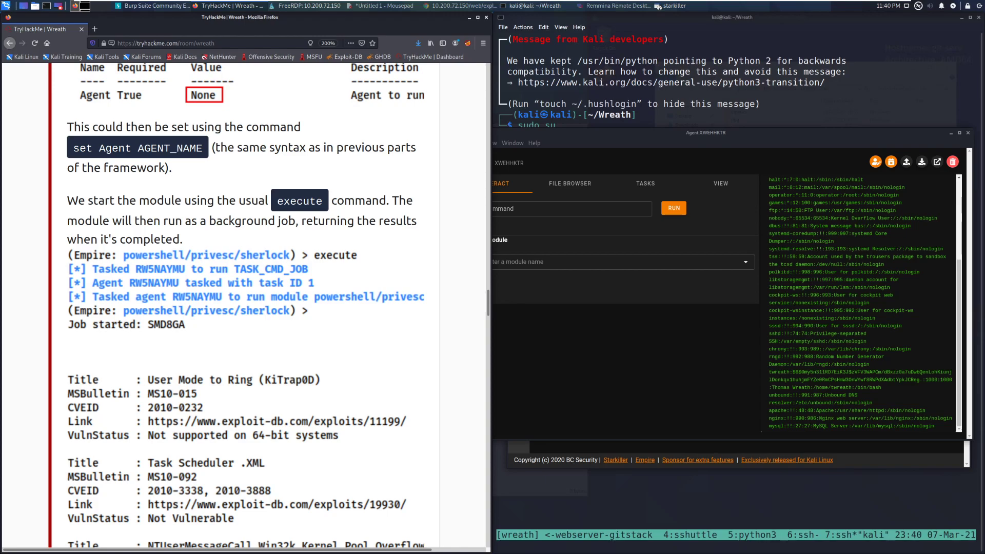
scroll("down", 3)
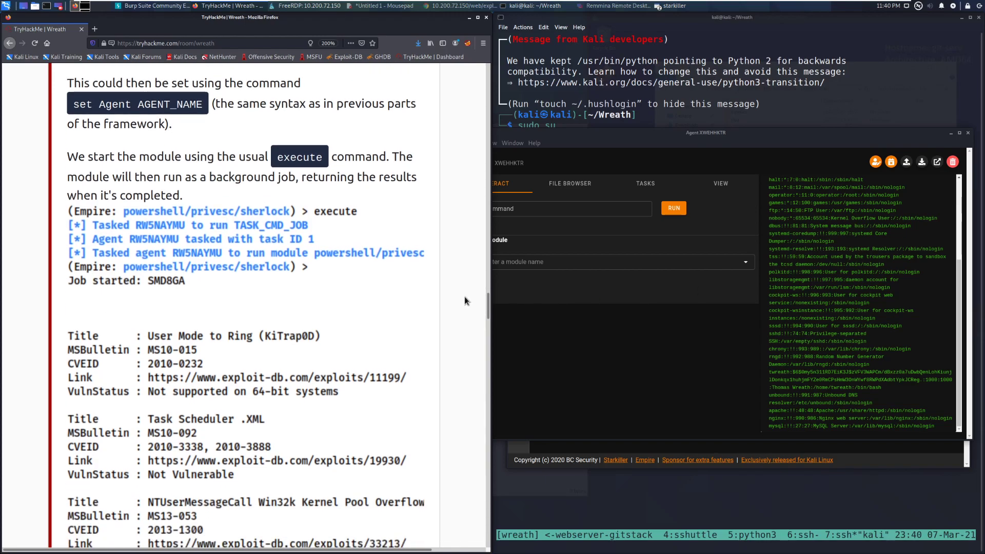
scroll("down", 3)
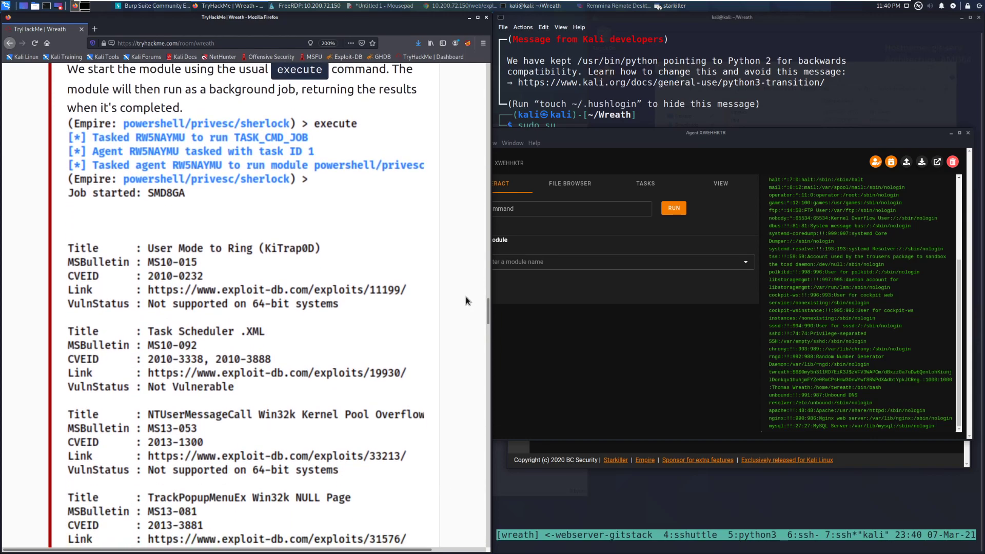
scroll("down", 3)
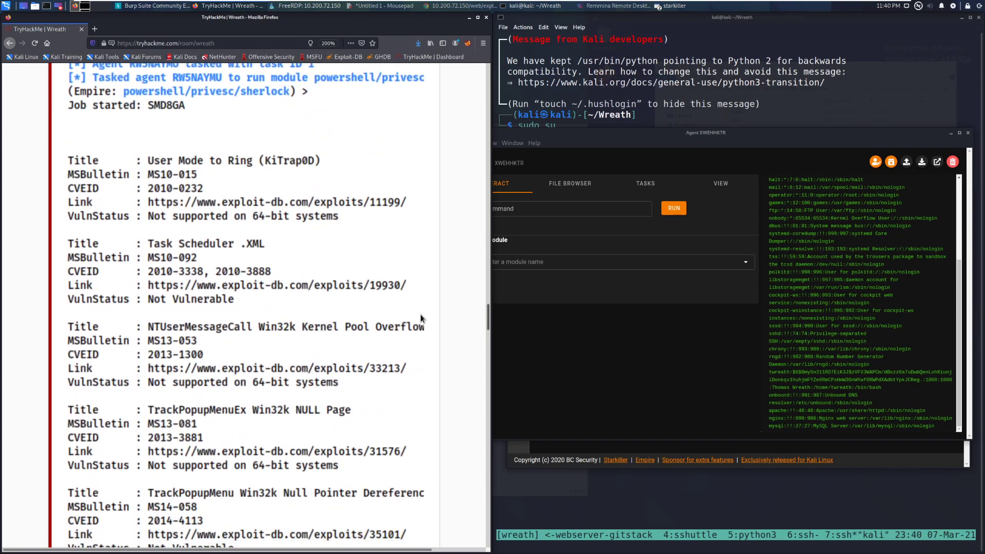
scroll("down", 3)
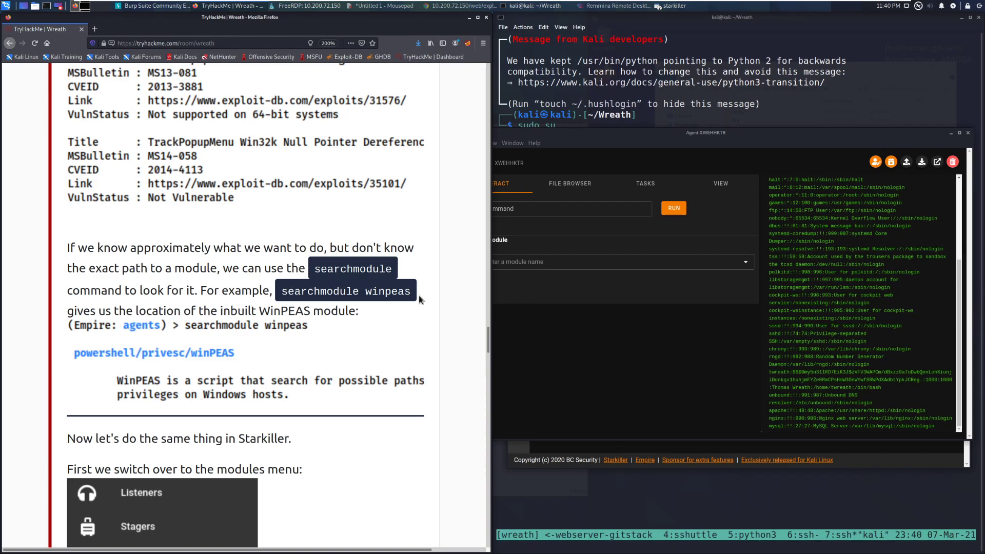
scroll("down", 3)
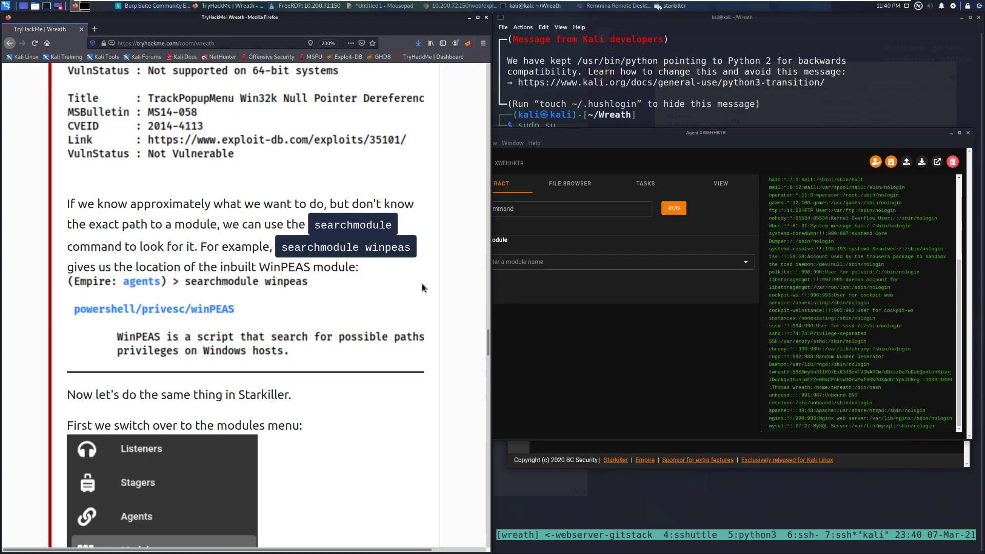
scroll("down", 3)
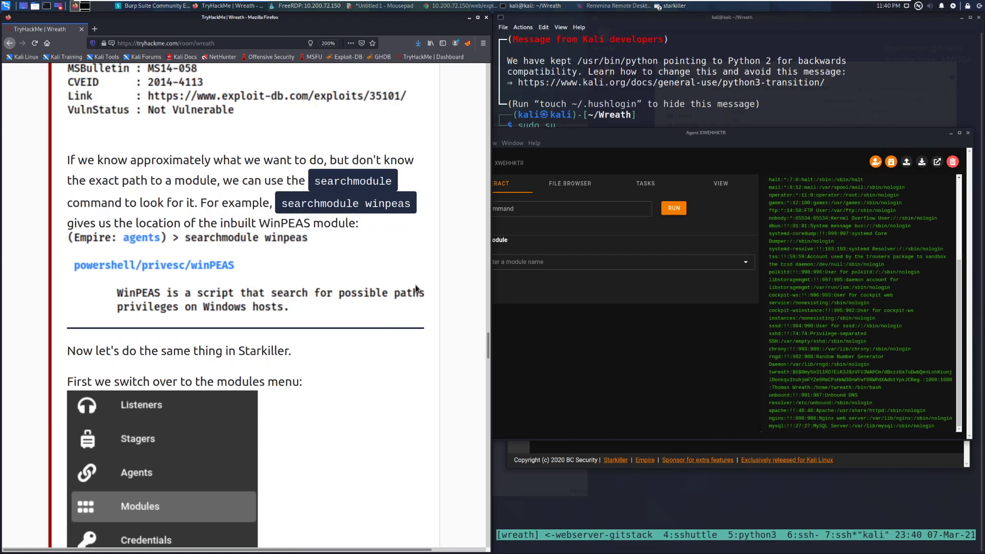
scroll("down", 3)
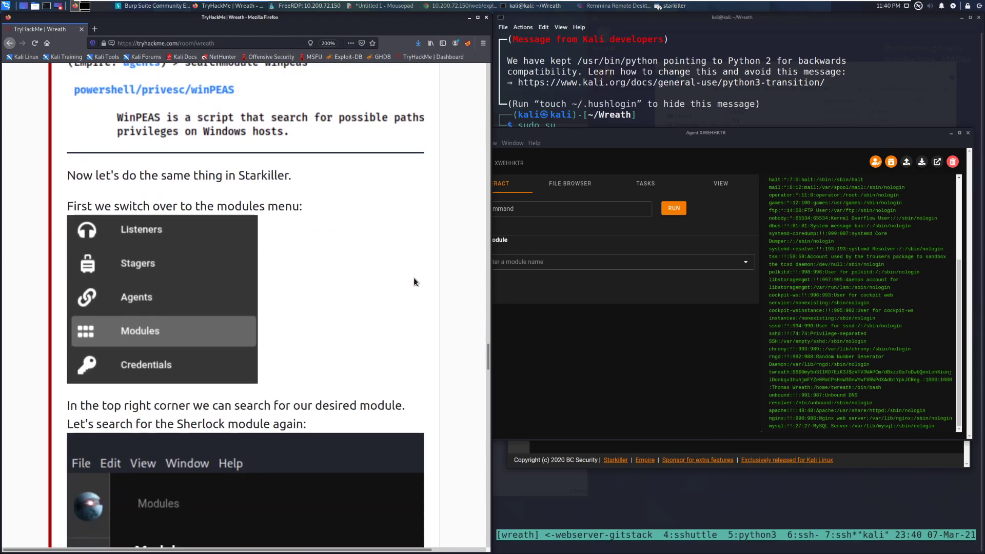
mouse_move(407, 276)
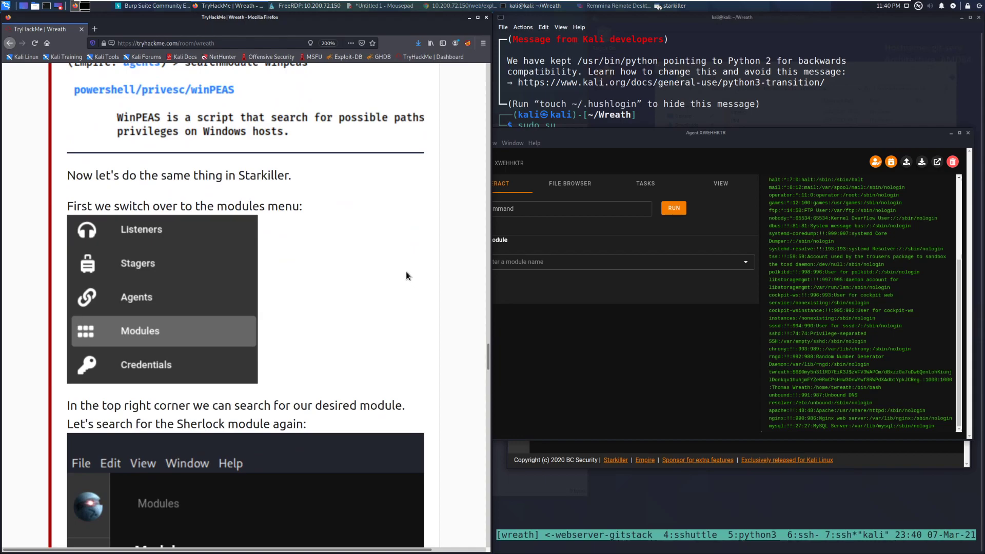
mouse_move(388, 254)
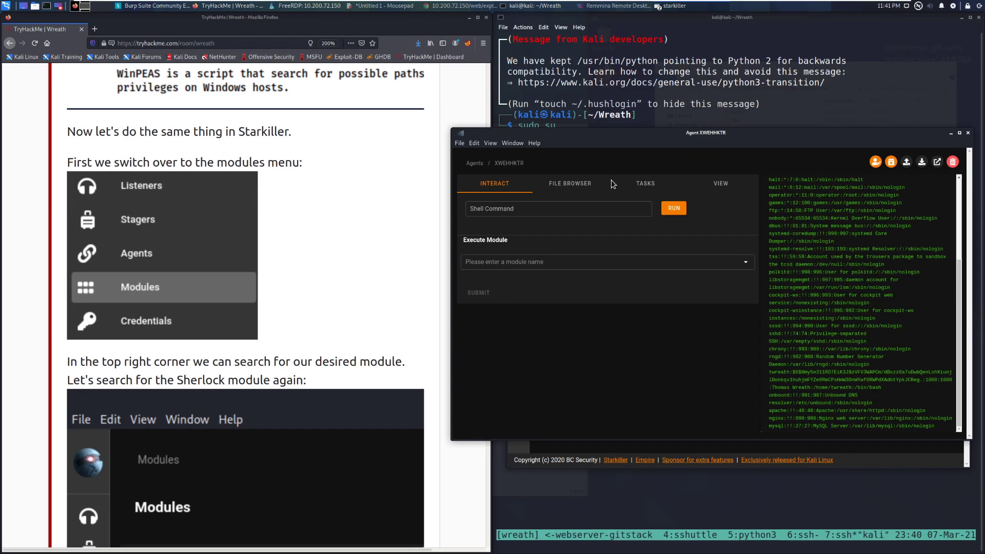
mouse_move(638, 127)
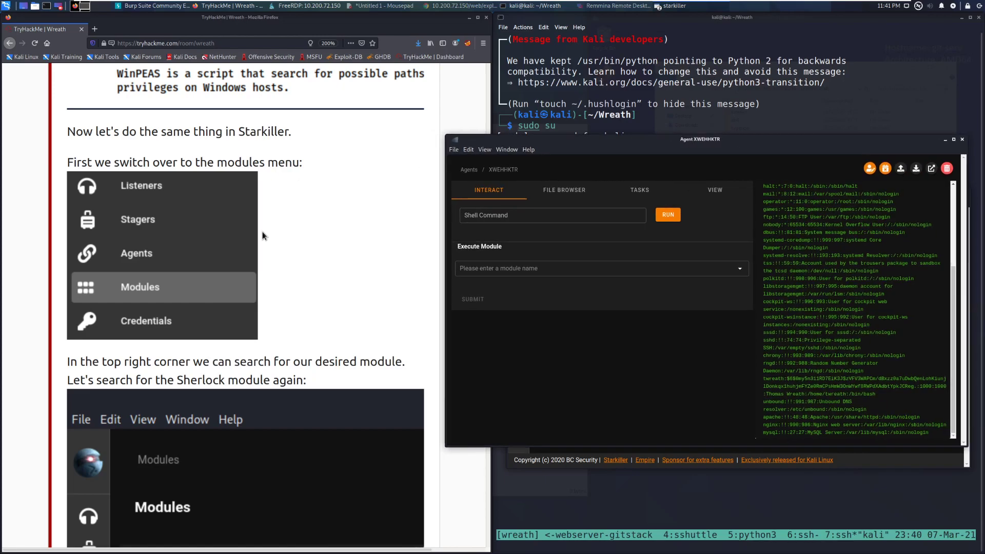
Return to the main Starkiller Agents page showing the root python3 agent on prod-serv
scroll("down", 3)
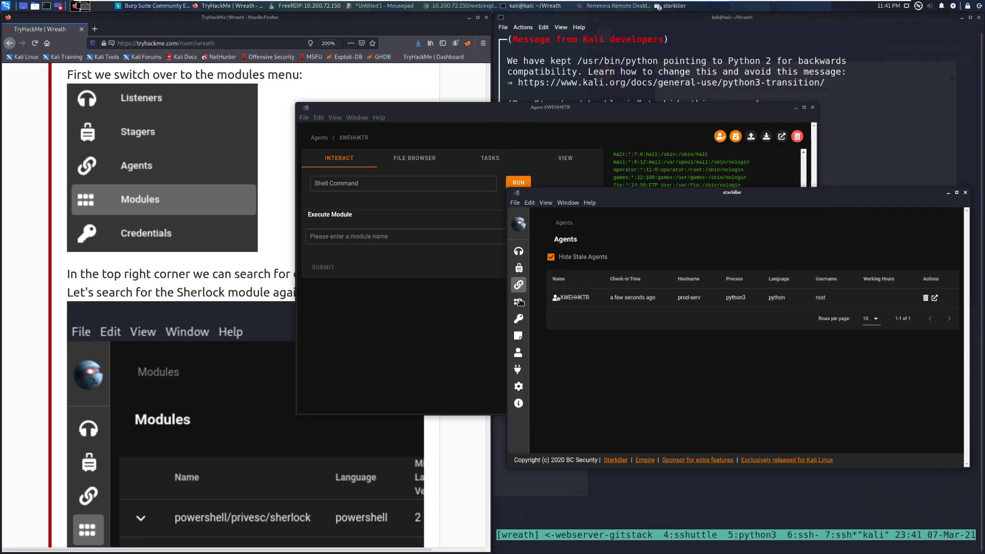
Search the Modules page for winpeas, leaving only powershell/privesc/winPEAS
left_click(518, 301)
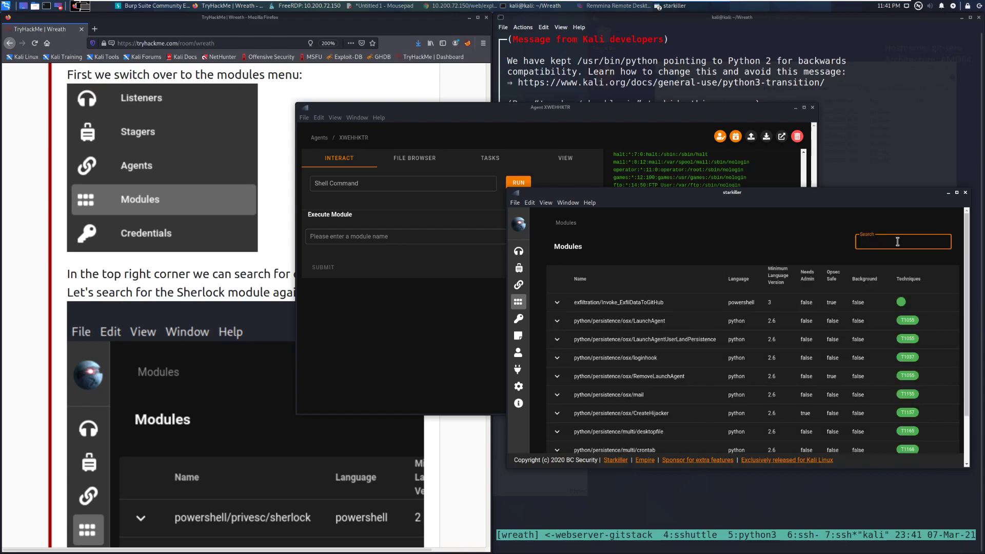
type("wind")
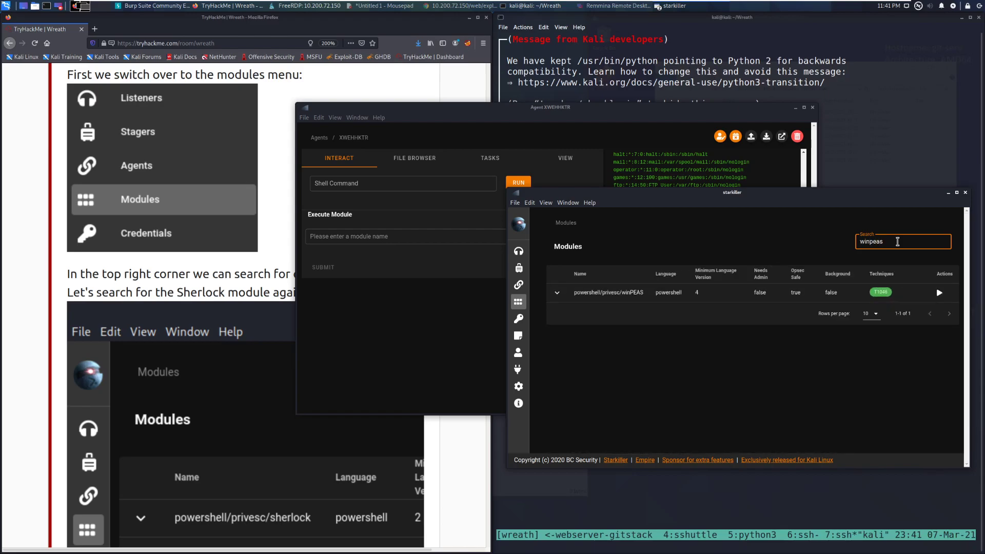
mouse_move(939, 292)
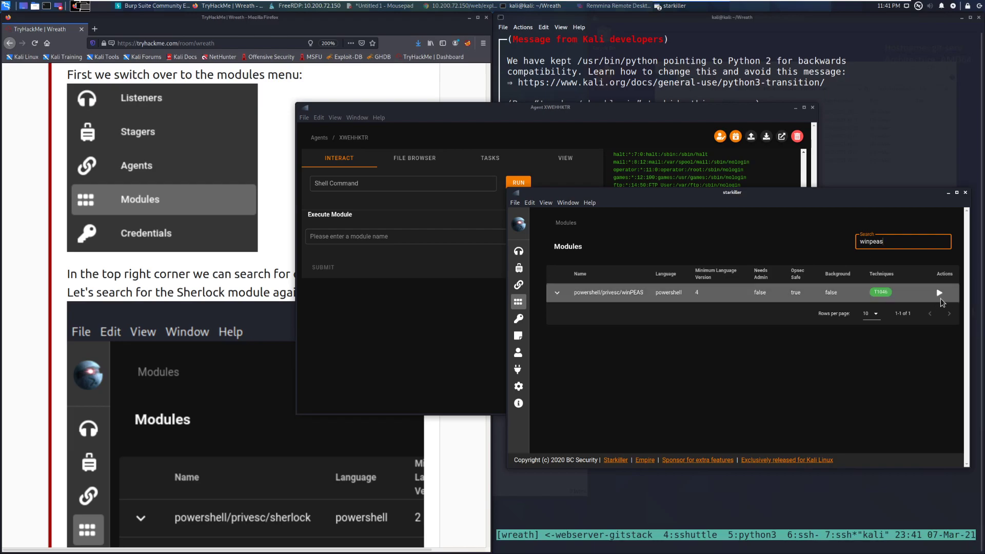
mouse_move(104, 240)
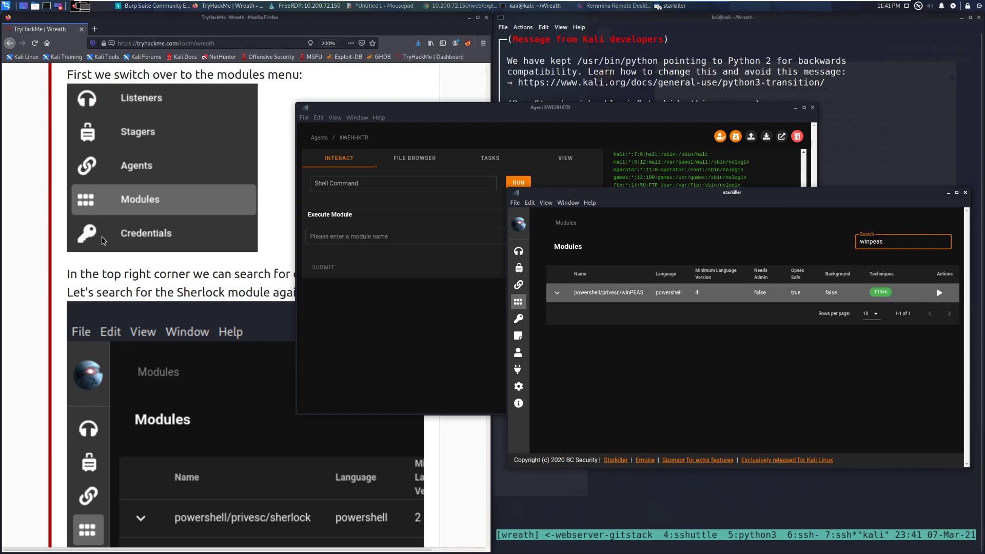
scroll("down", 3)
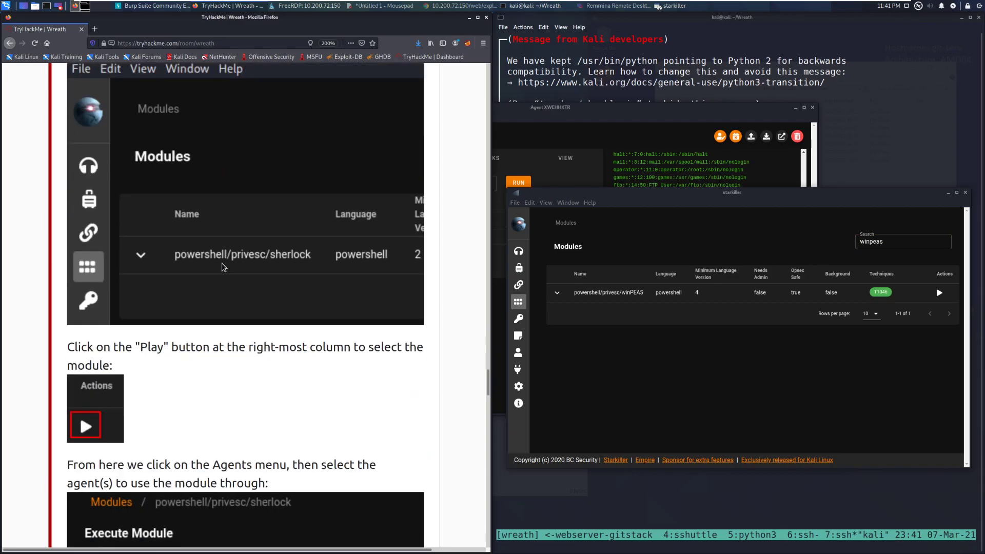
scroll("down", 3)
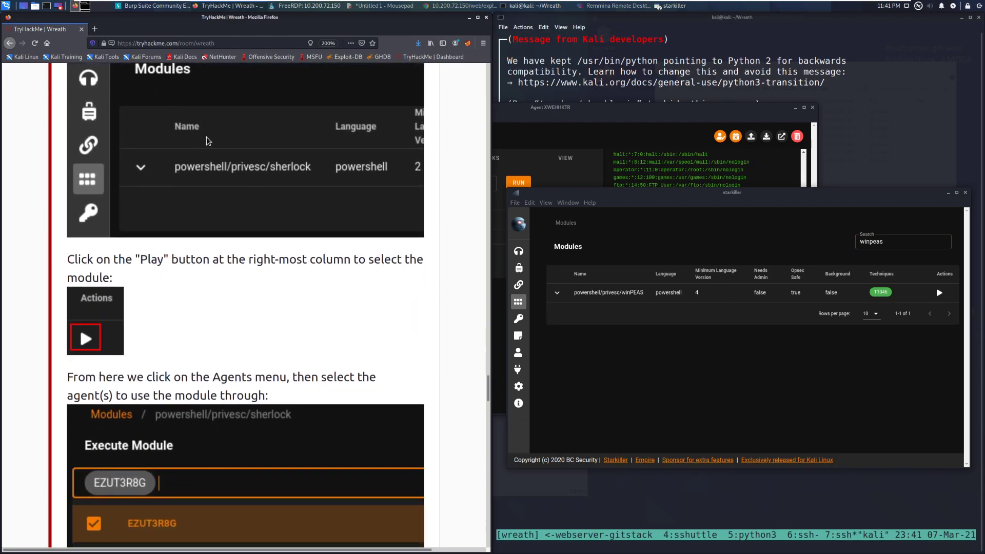
scroll("down", 3)
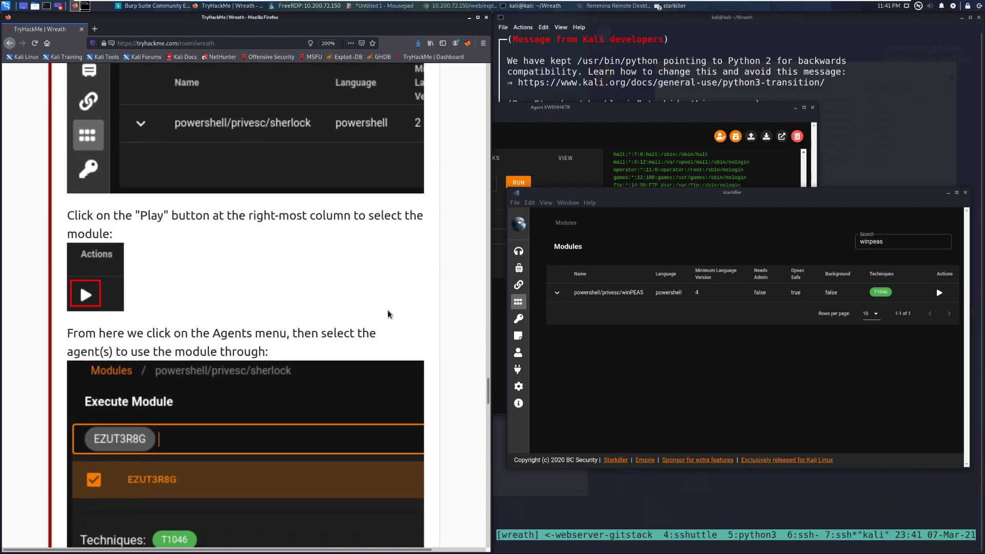
mouse_move(325, 300)
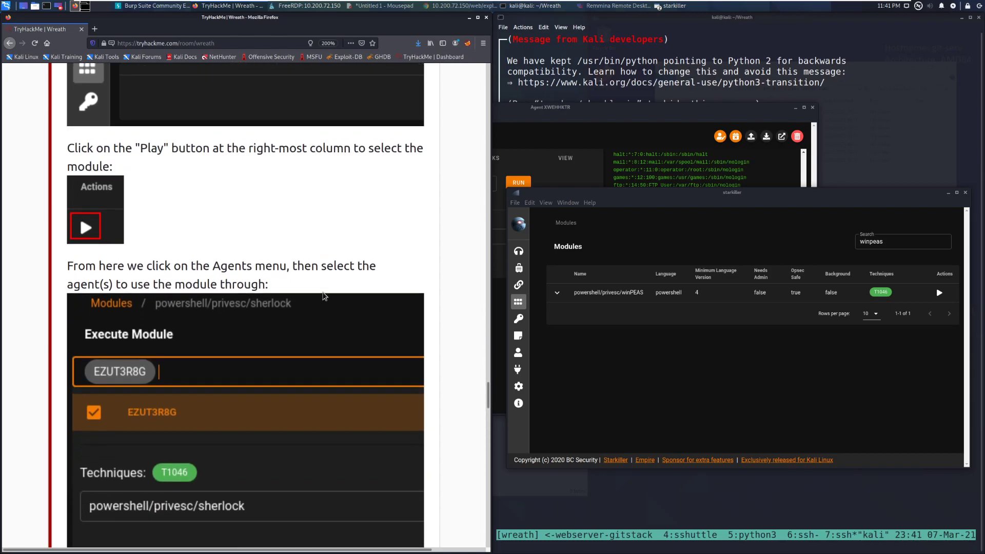
scroll("down", 3)
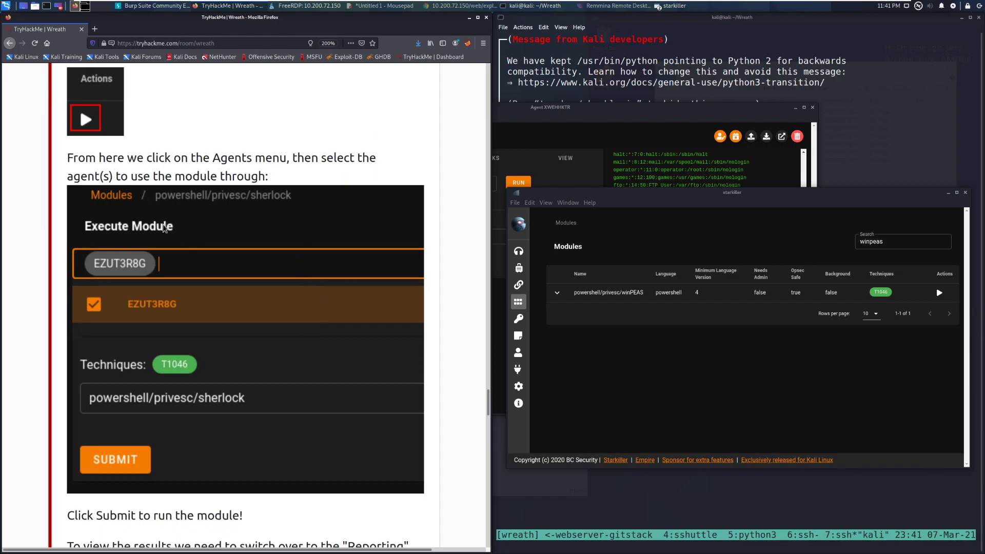
scroll("down", 3)
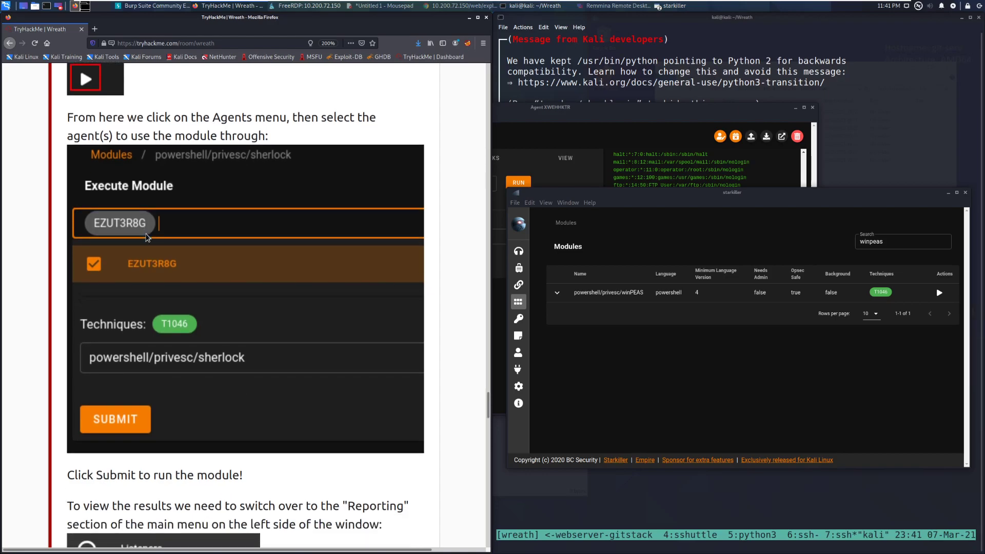
scroll("down", 3)
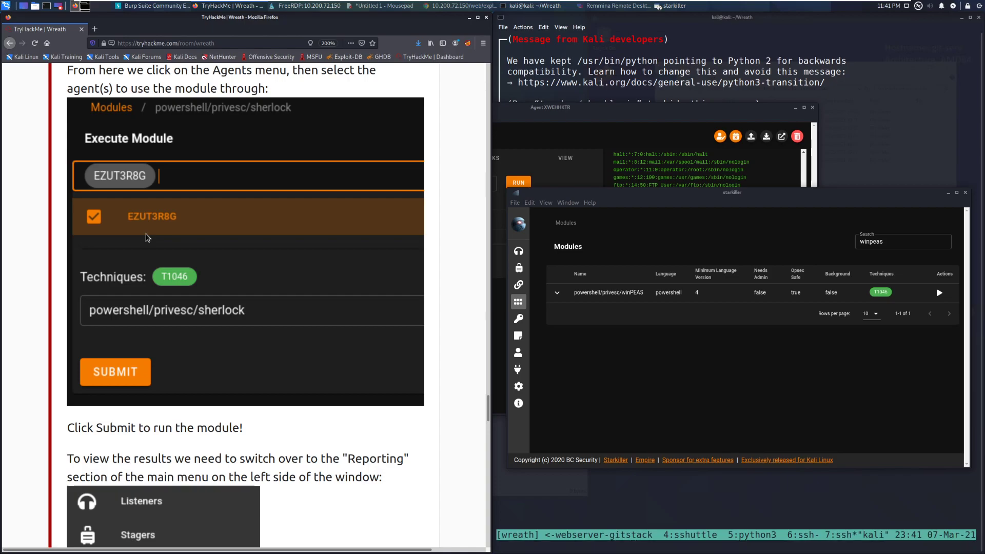
scroll("down", 3)
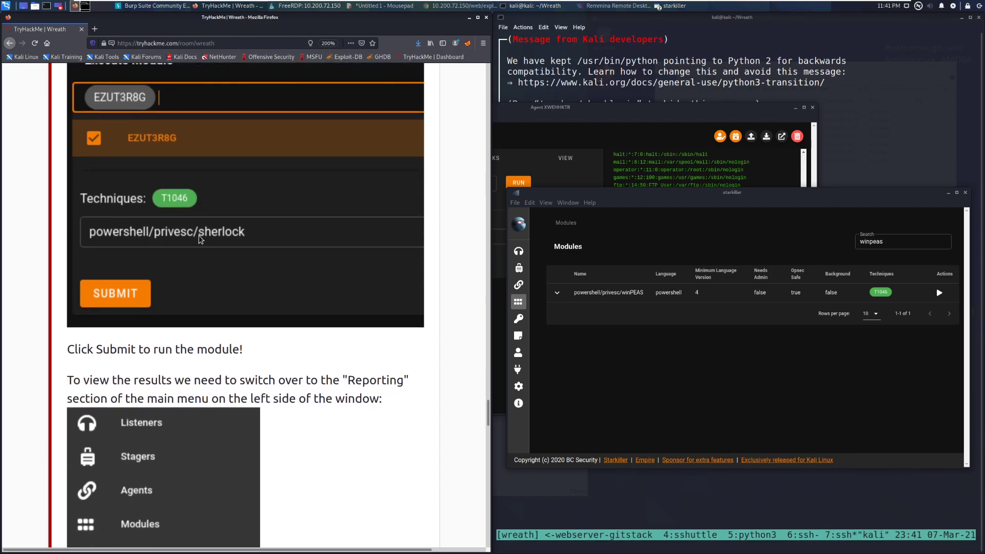
scroll("down", 3)
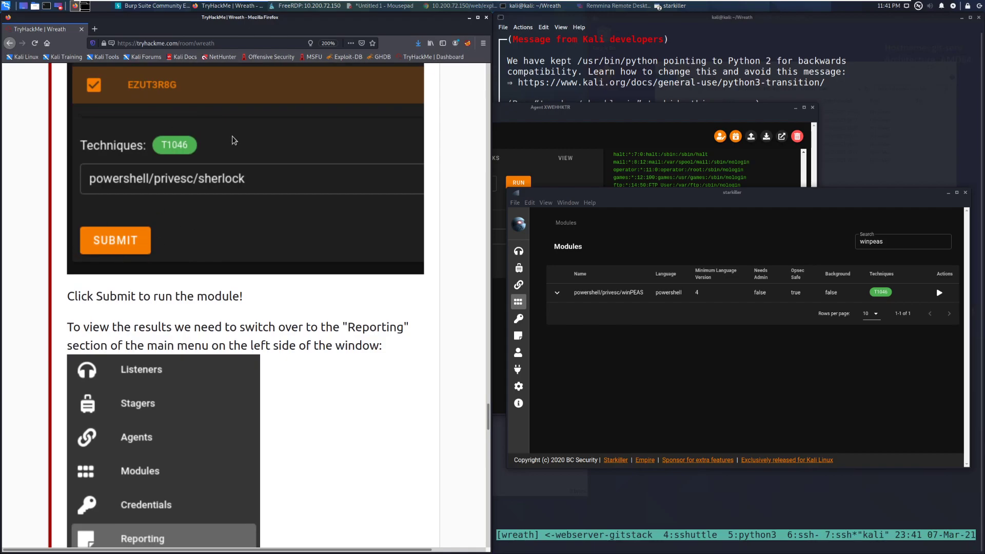
scroll("down", 3)
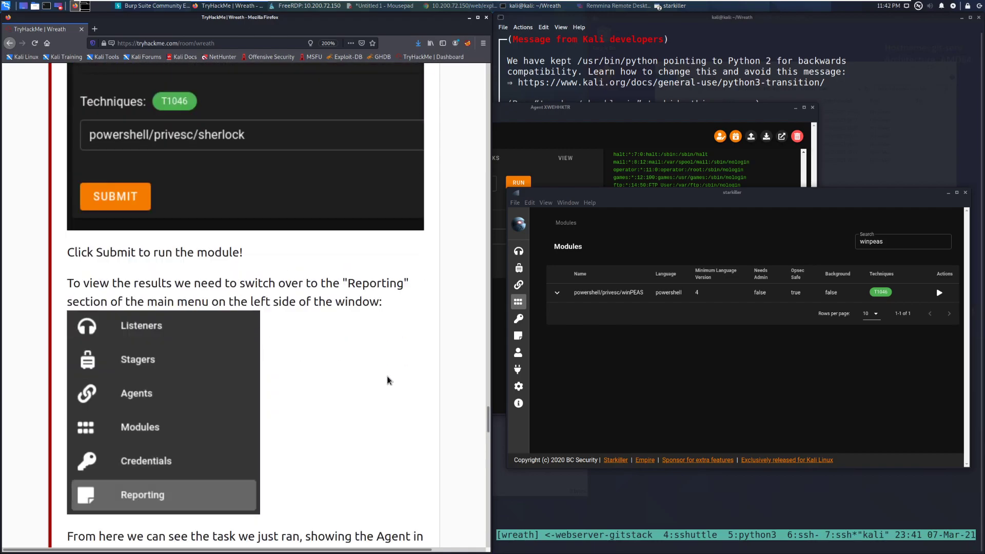
scroll("down", 3)
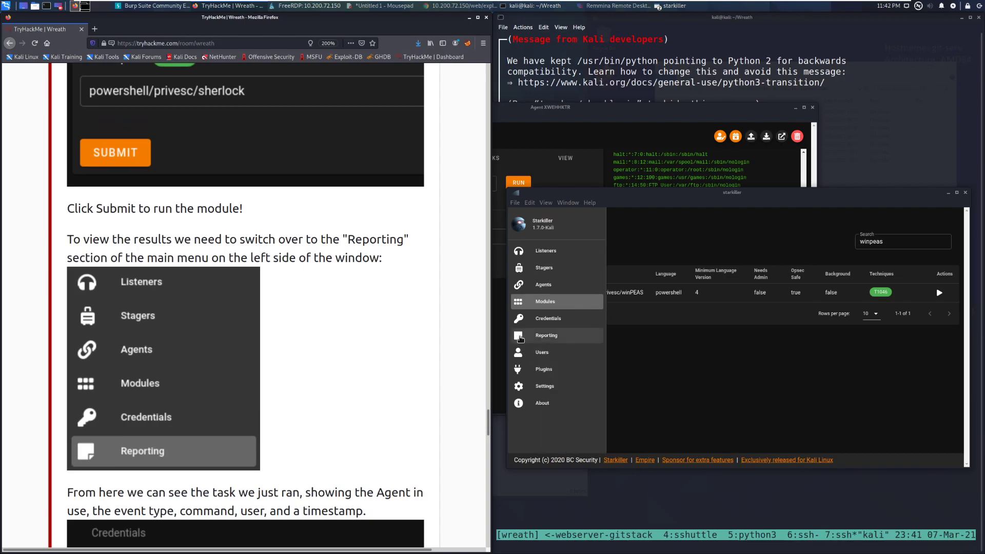
Show the Reporting table of agent check-ins and tasks and scroll through its commands, users and timestamps
left_click(546, 334)
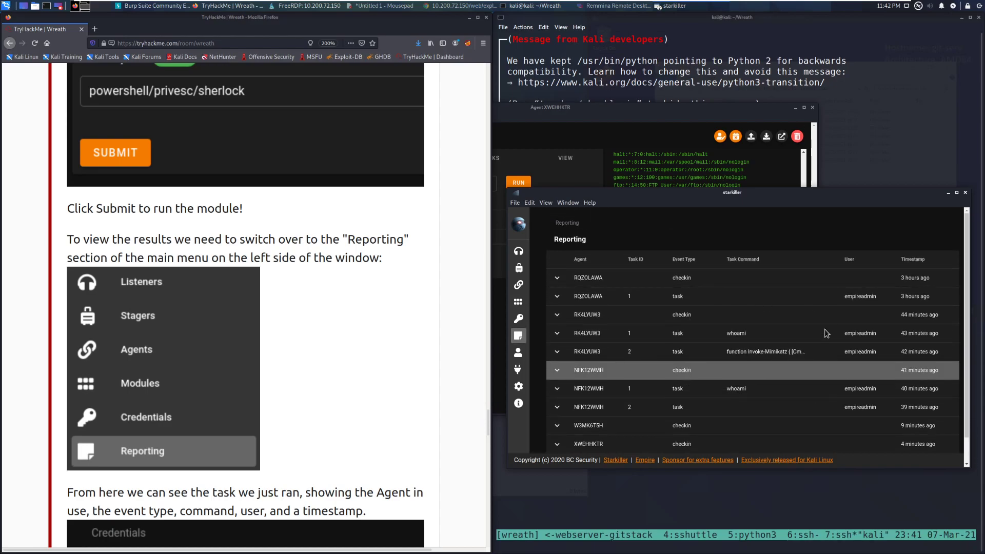
mouse_move(415, 309)
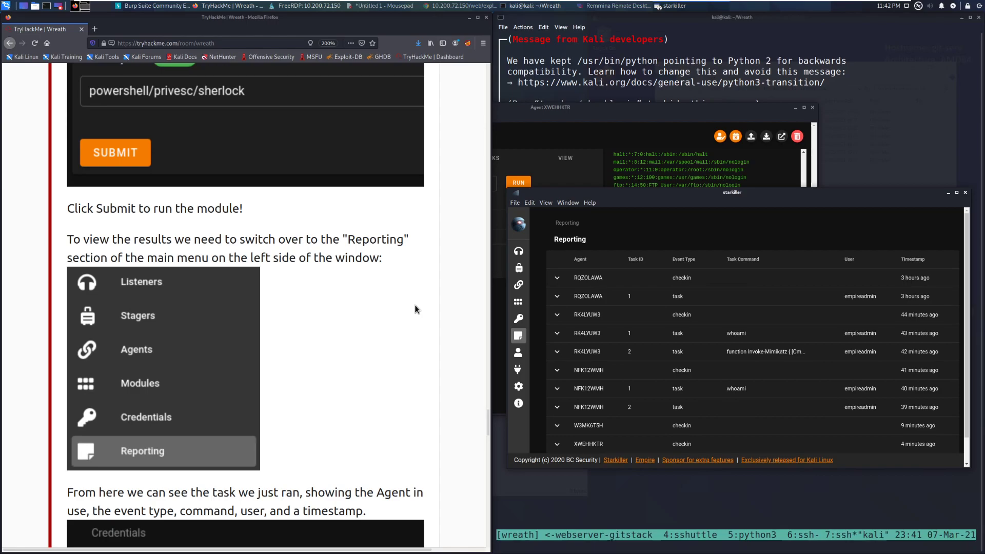
scroll("down", 3)
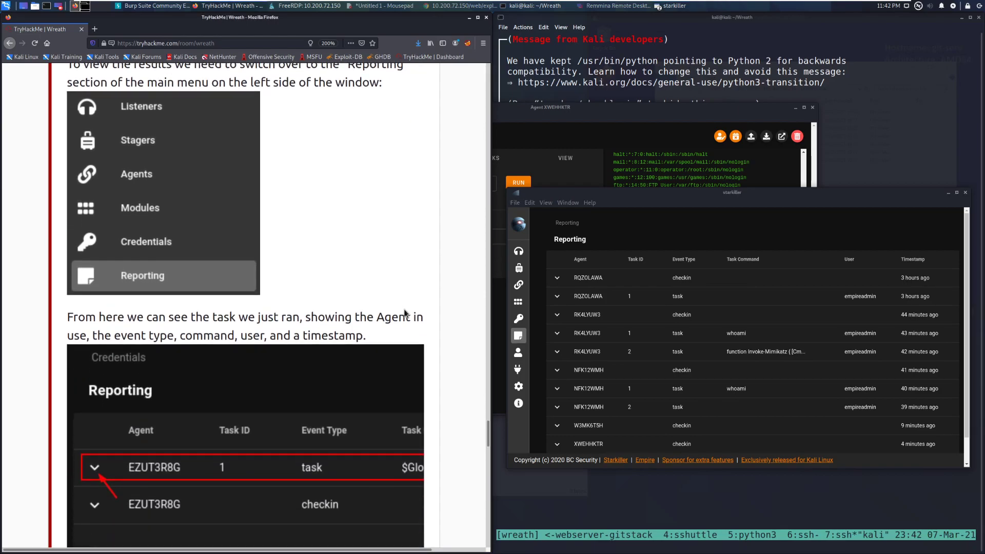
scroll("down", 3)
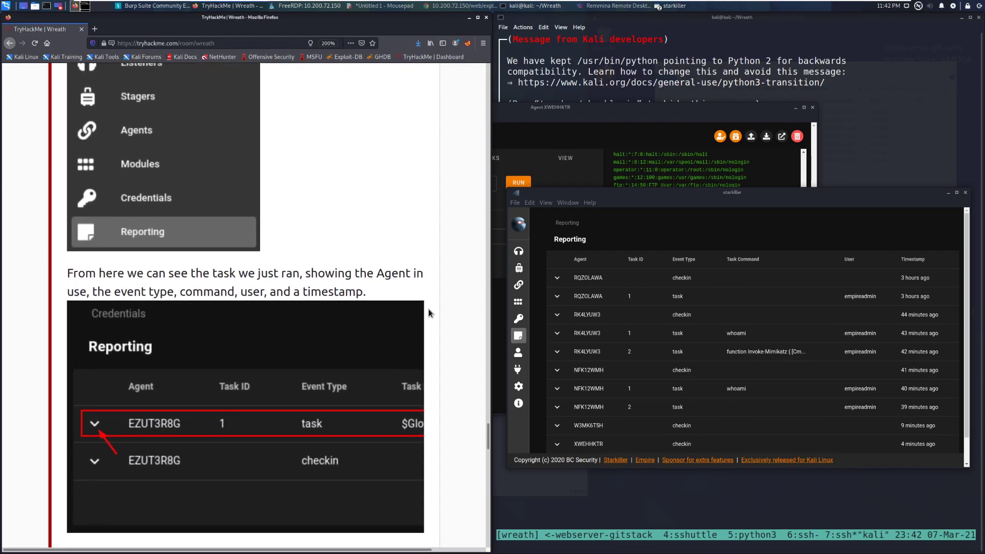
mouse_move(446, 312)
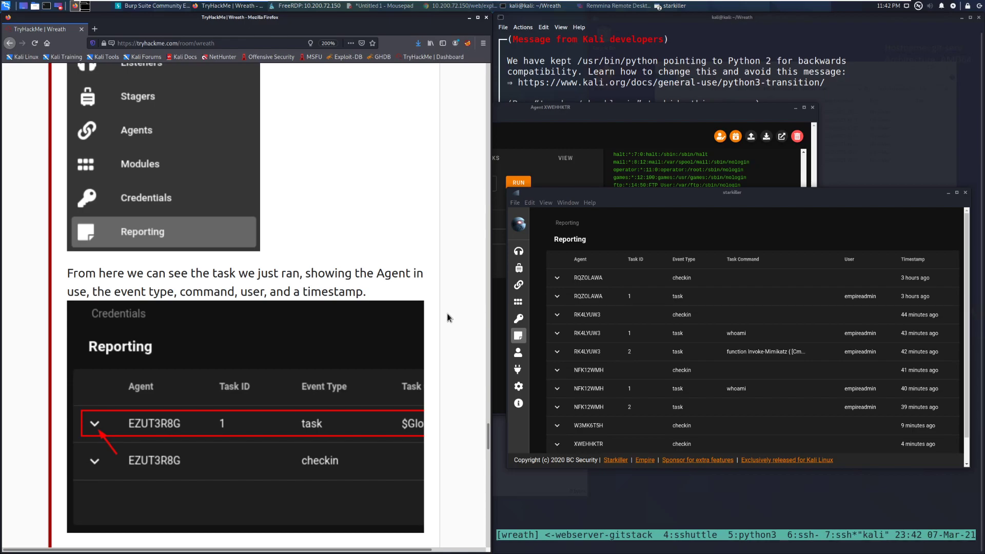
scroll("down", 3)
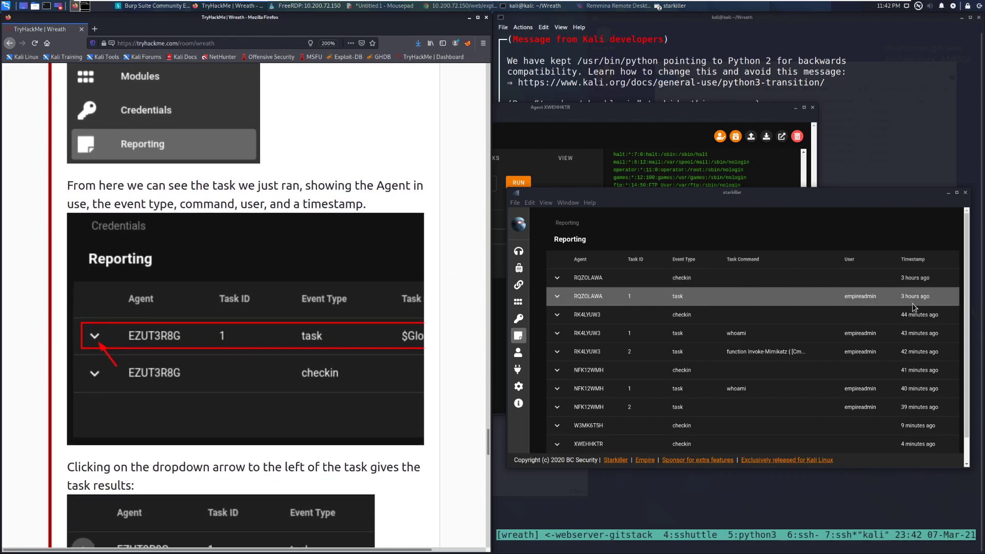
scroll("down", 3)
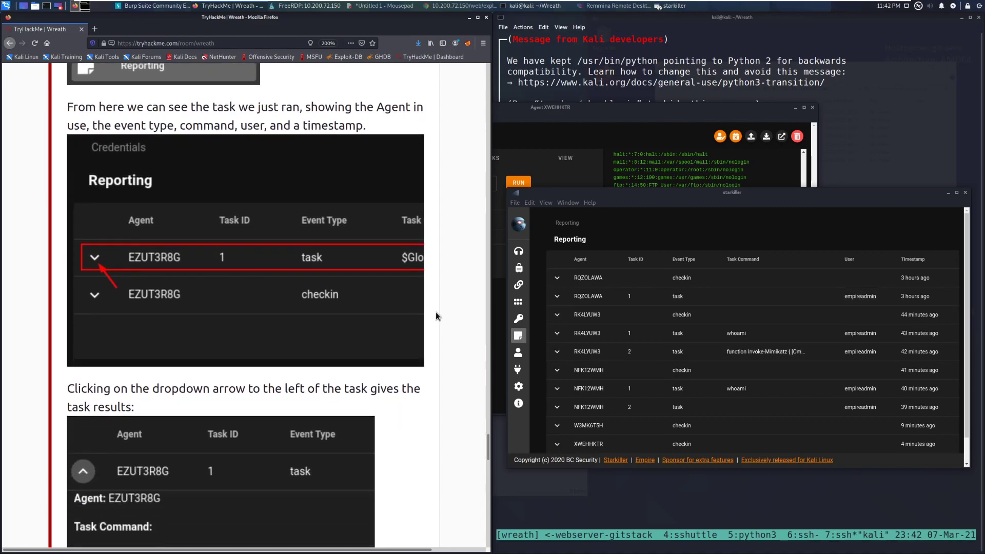
scroll("down", 3)
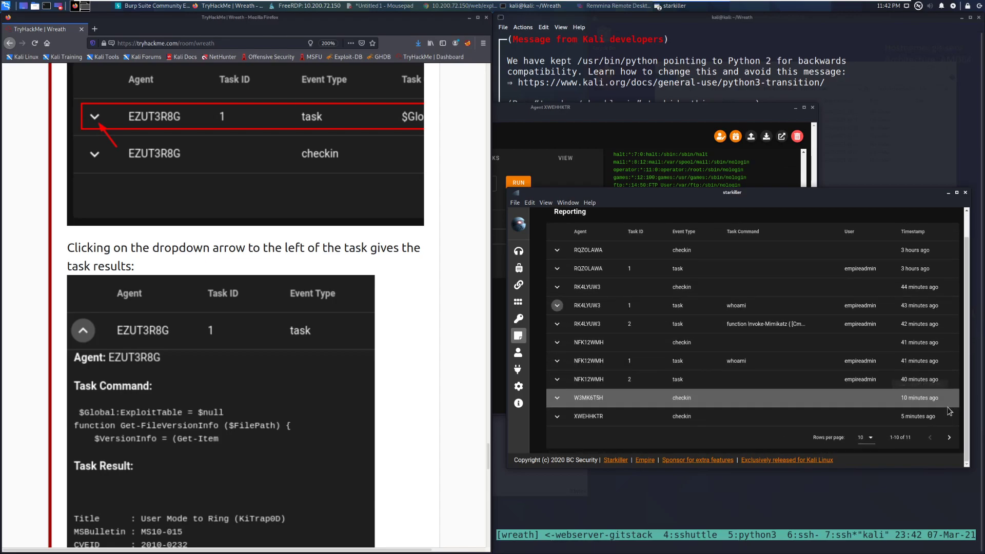
On the next Reporting page, expand agent XWEHHKTR's /etc/shadow task to show the password hash lines
left_click(949, 438)
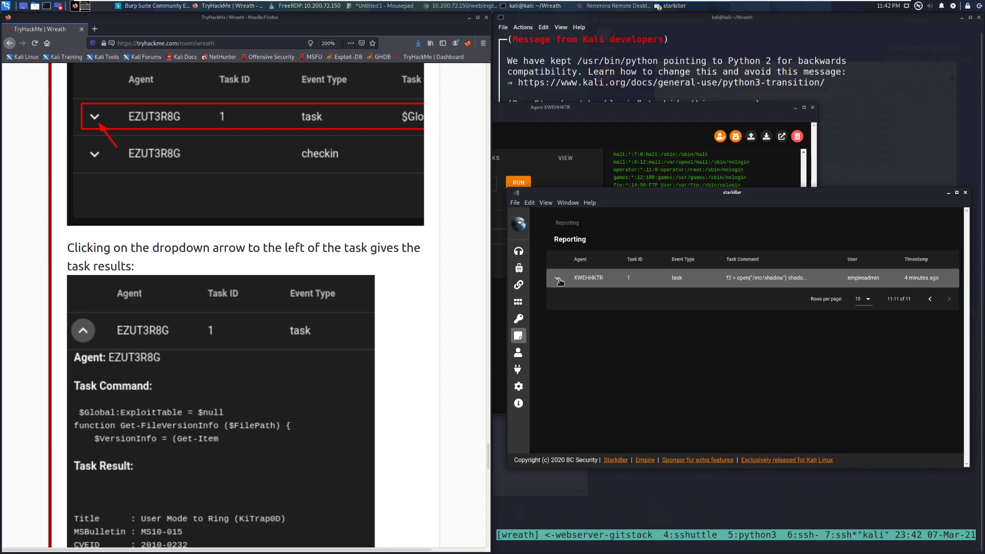
left_click(556, 278)
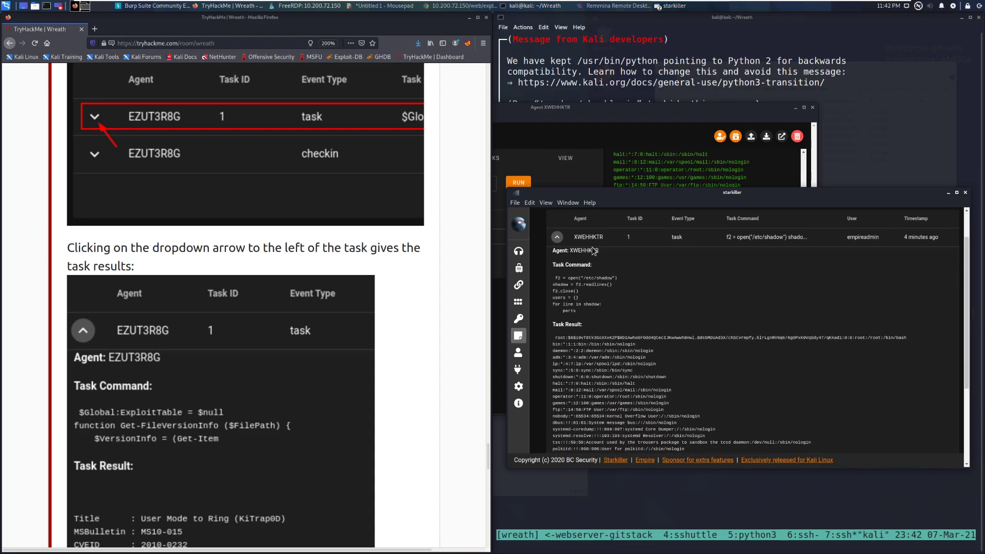
mouse_move(684, 253)
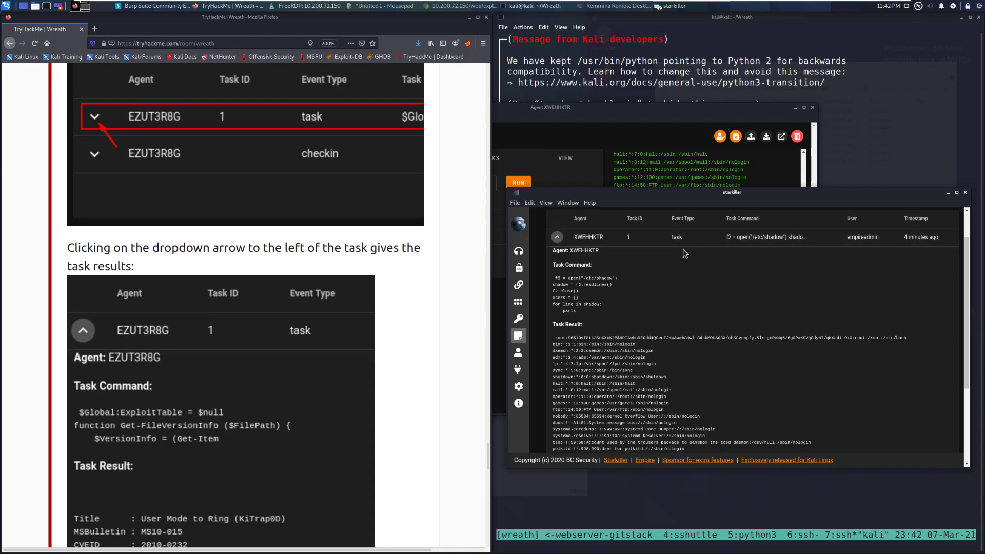
mouse_move(879, 252)
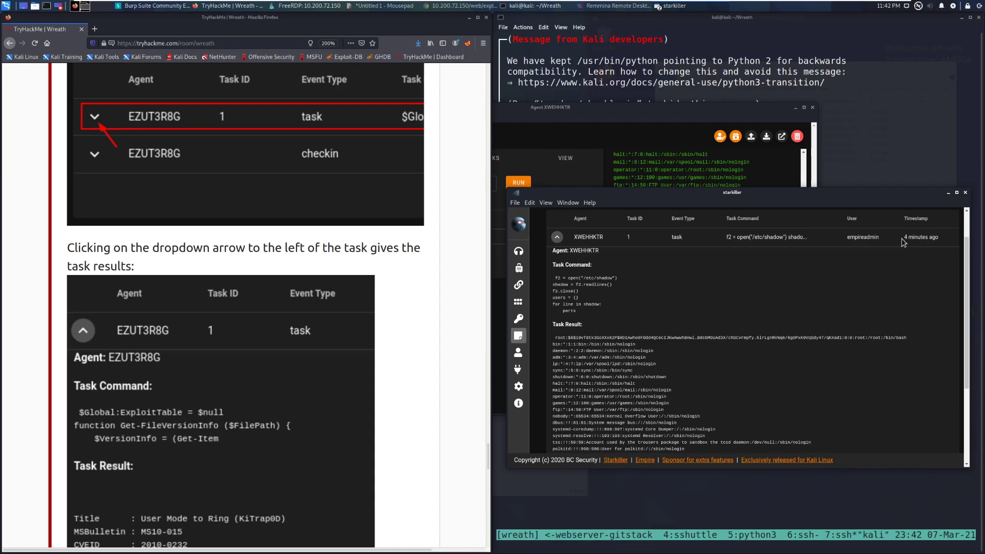
mouse_move(921, 237)
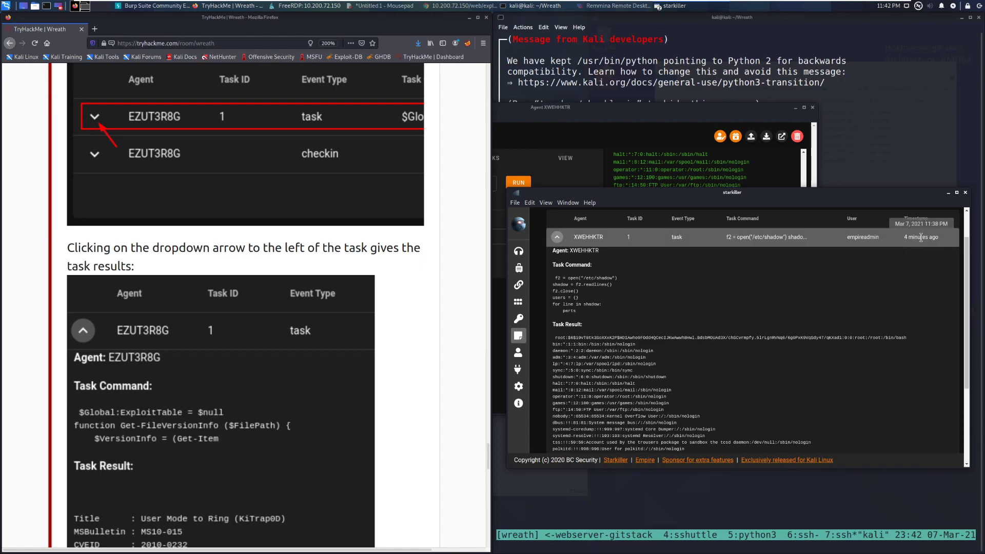
scroll("down", 3)
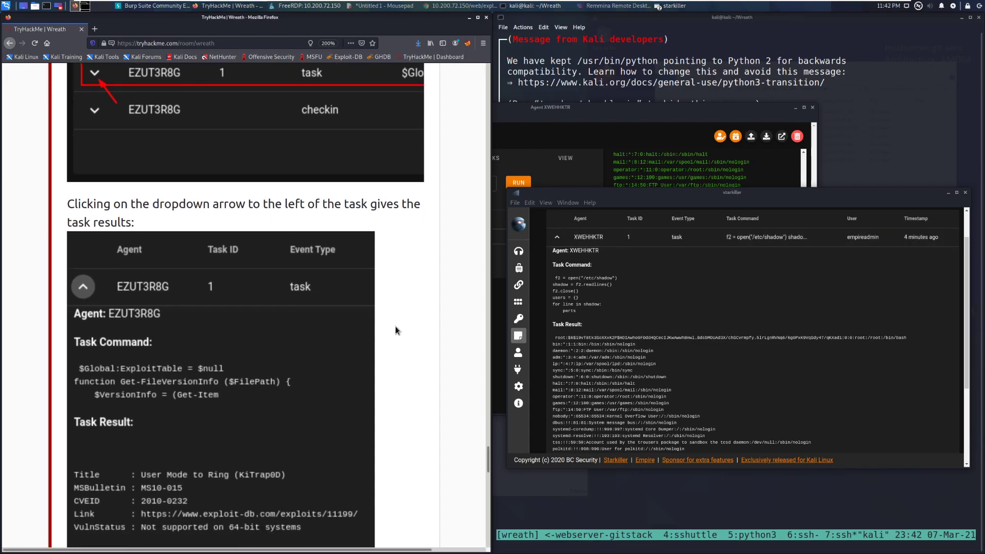
scroll("down", 3)
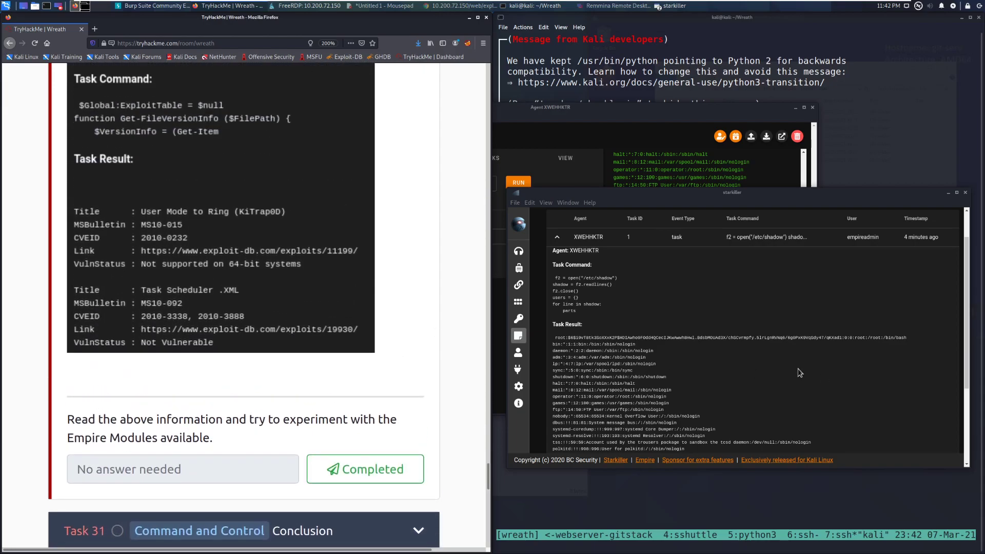
scroll("down", 3)
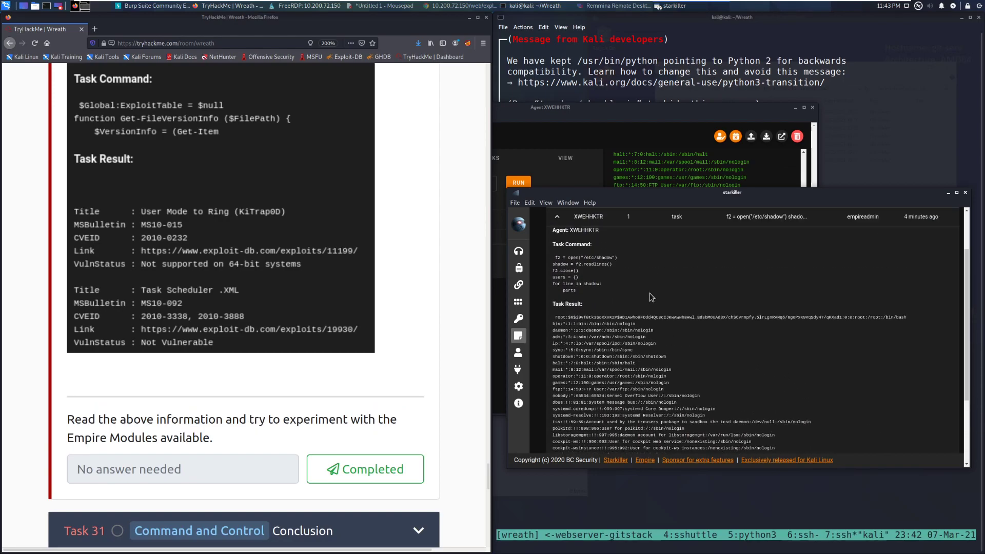
mouse_move(446, 374)
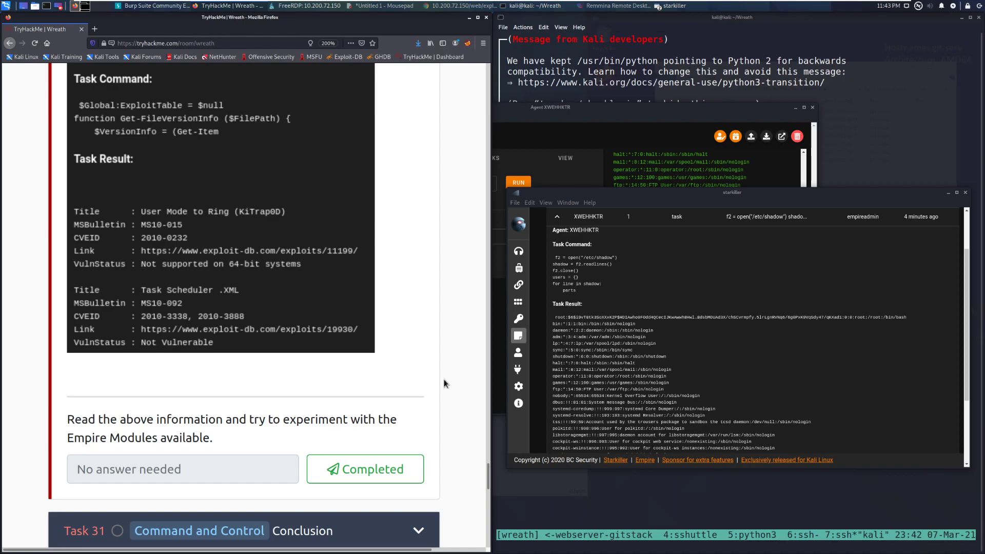
mouse_move(446, 410)
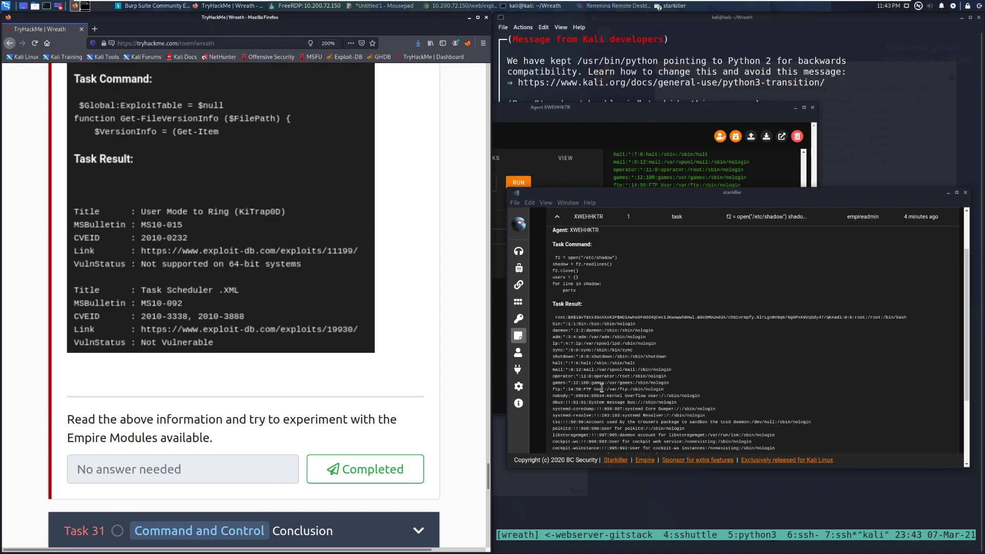
Submit the Empire modules question as Completed and dismiss the correct-answer notification
left_click(364, 469)
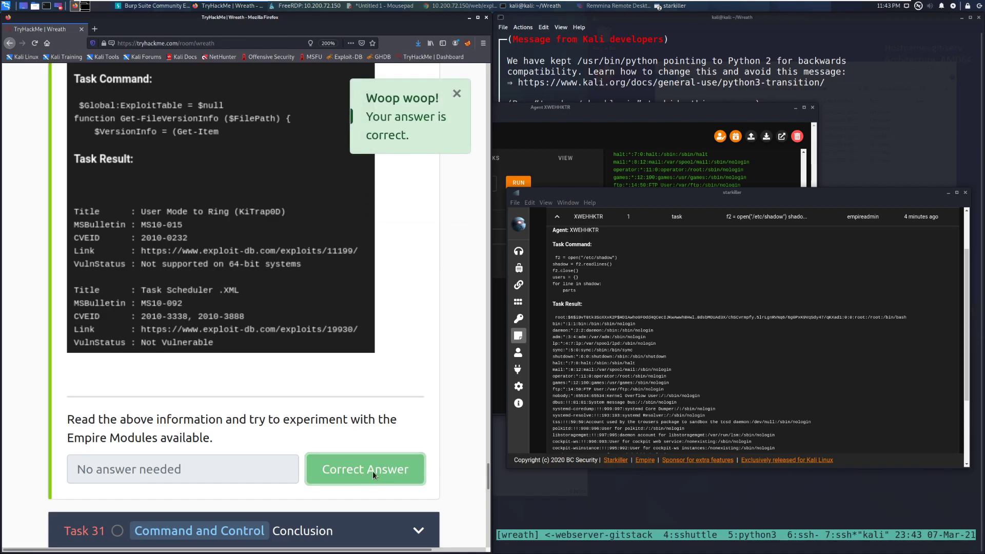
scroll("down", 3)
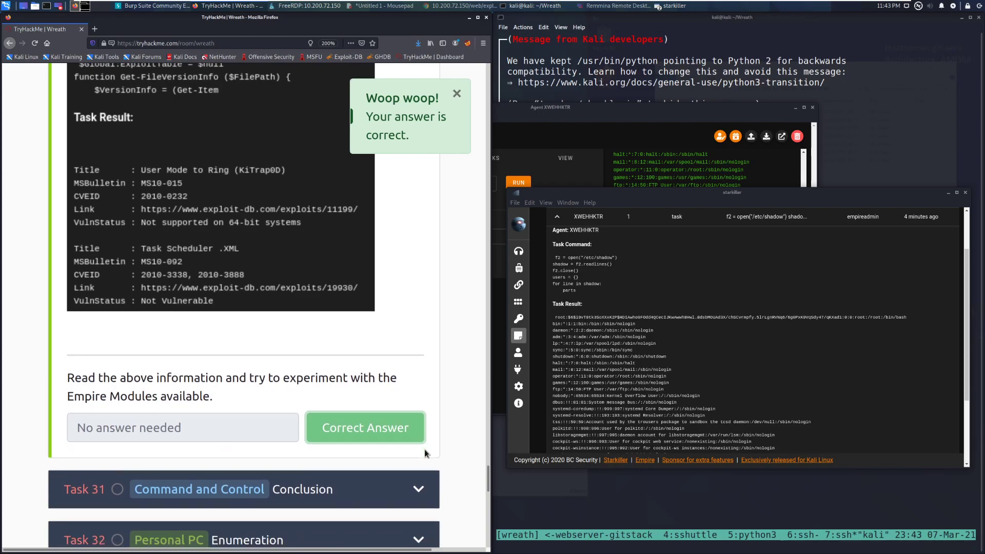
left_click(456, 94)
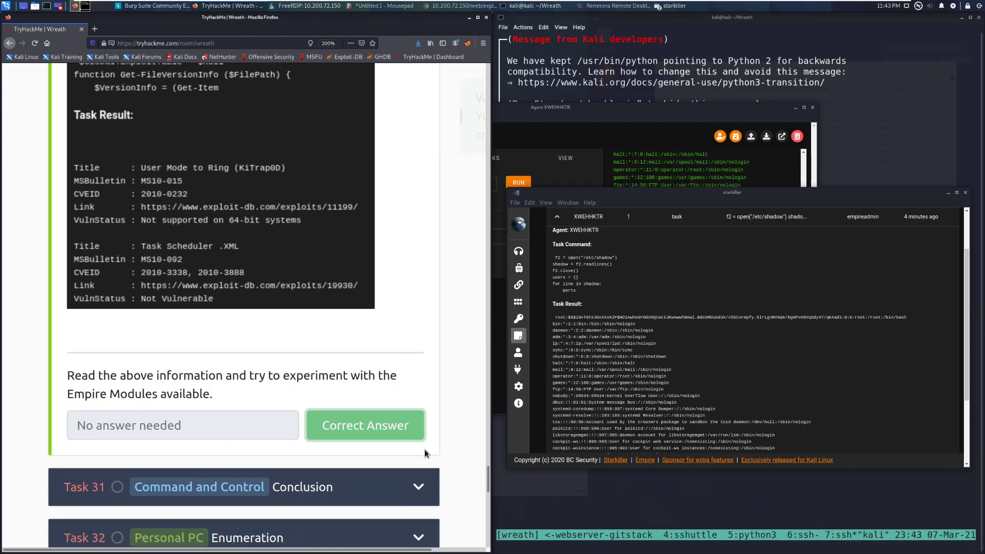